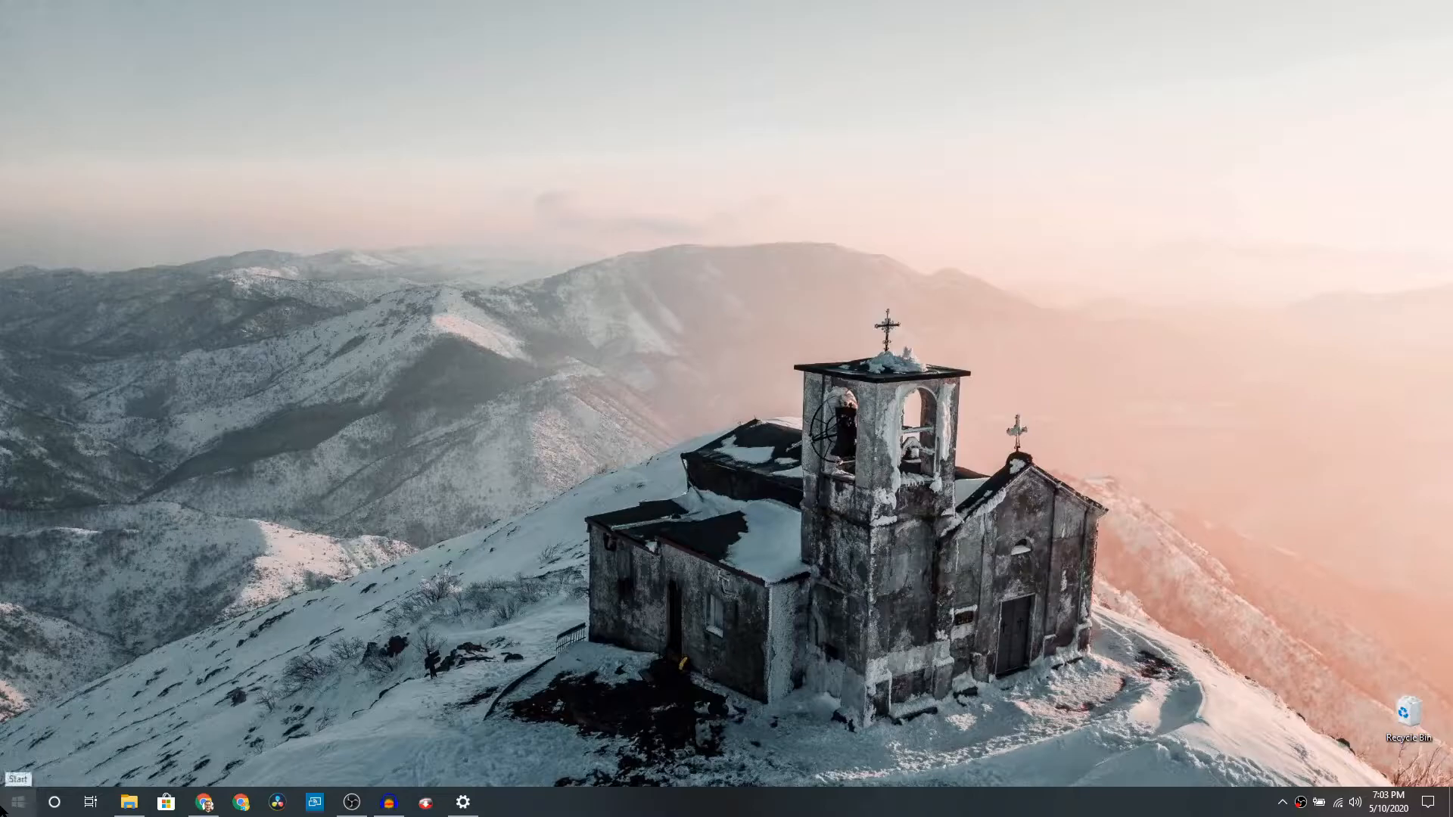
Step: Launch Settings from Start and search for 'graphics'
{"action": "left_click", "coordinate": [17, 802]}
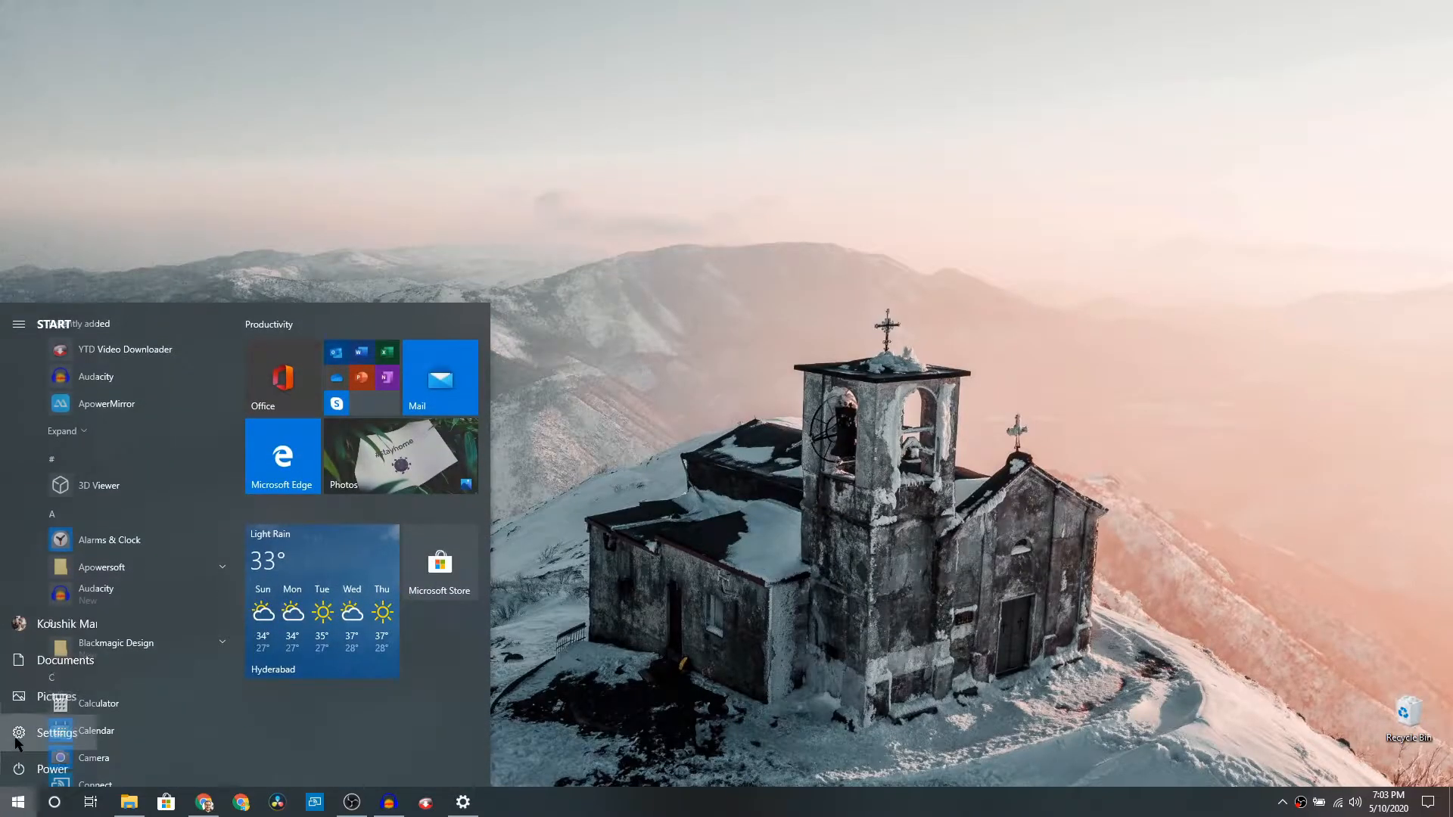
{"action": "left_click", "coordinate": [57, 731]}
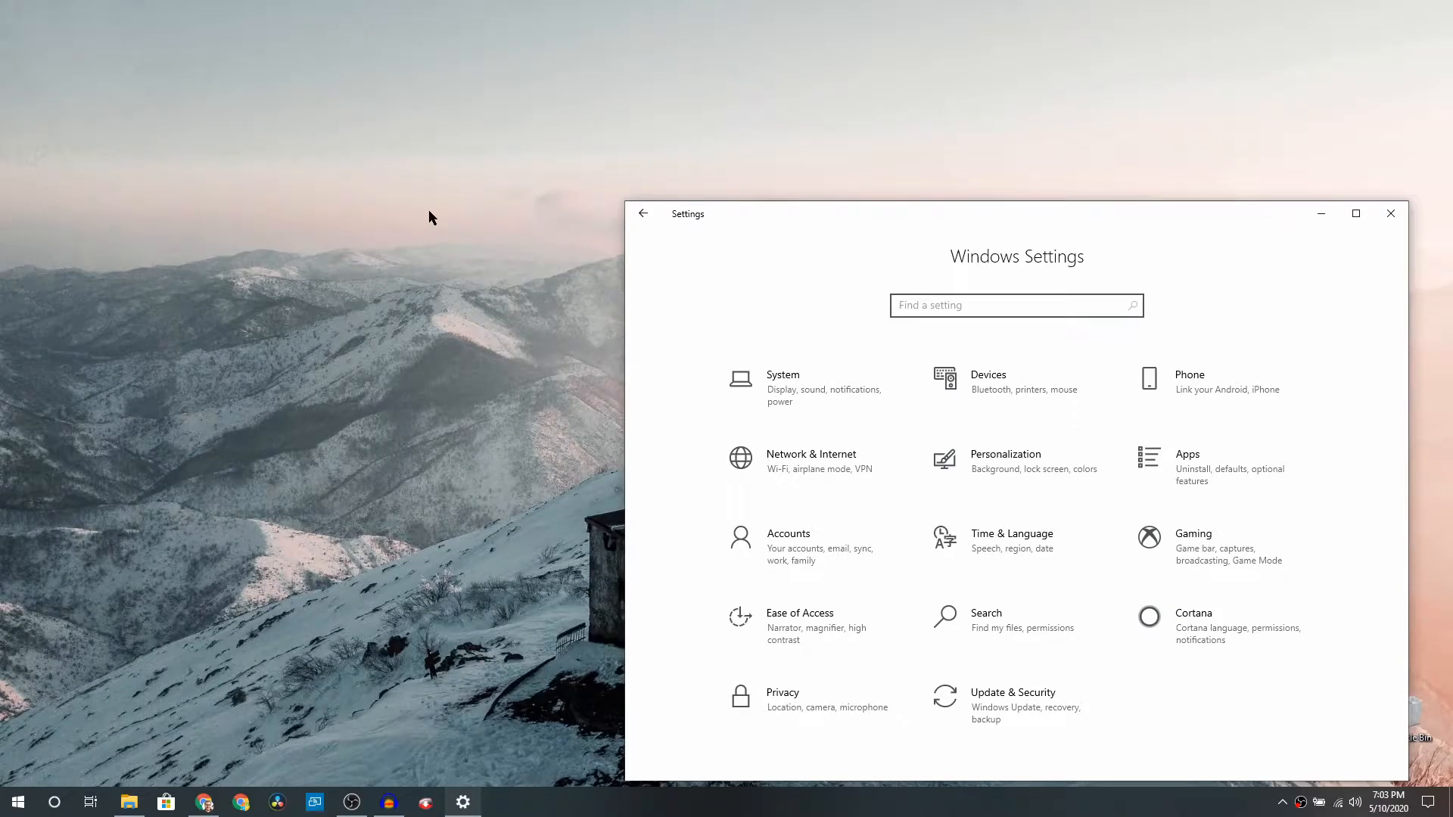
{"action": "left_click", "coordinate": [1016, 305]}
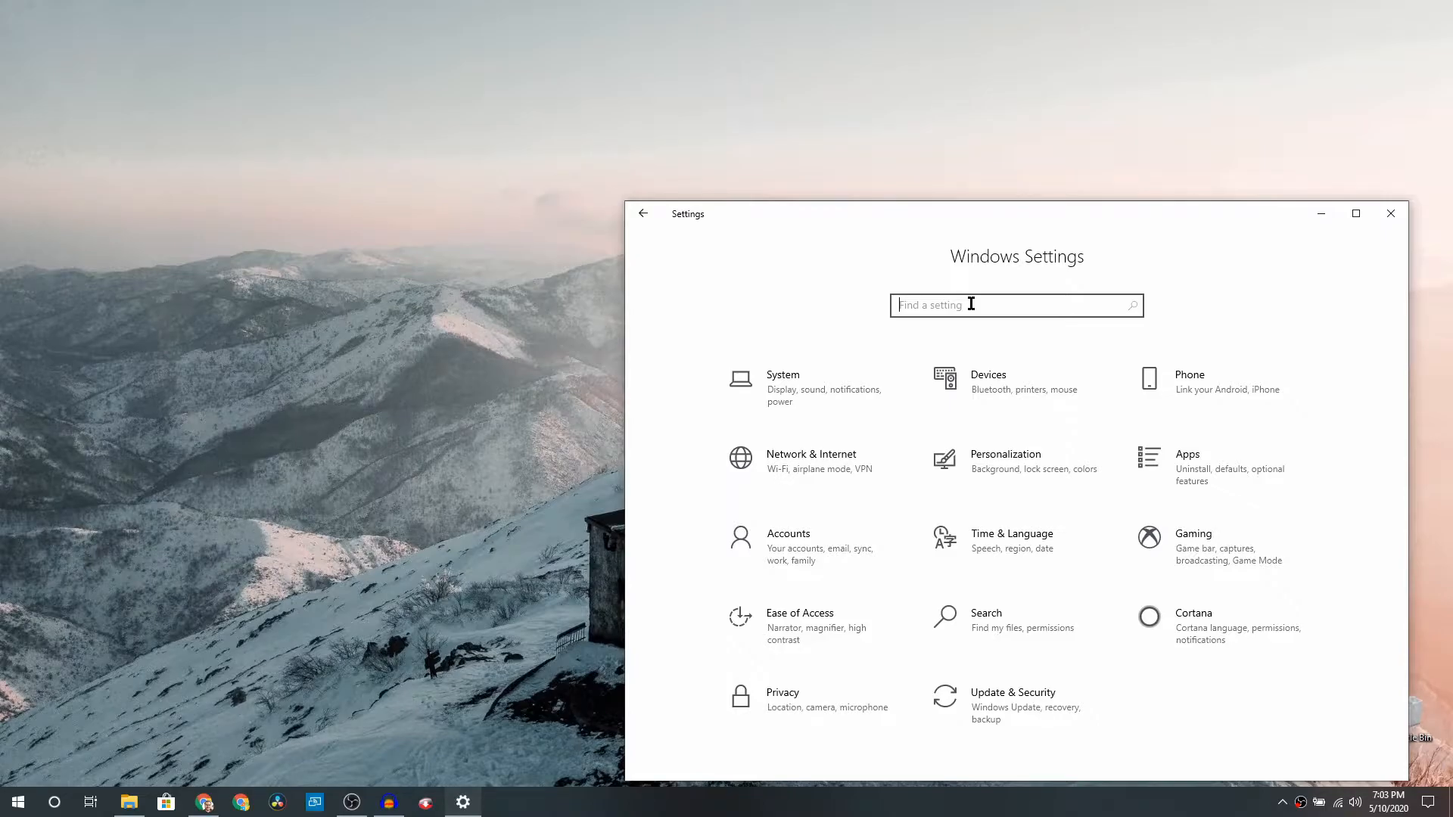
{"action": "type", "text": "graphics"}
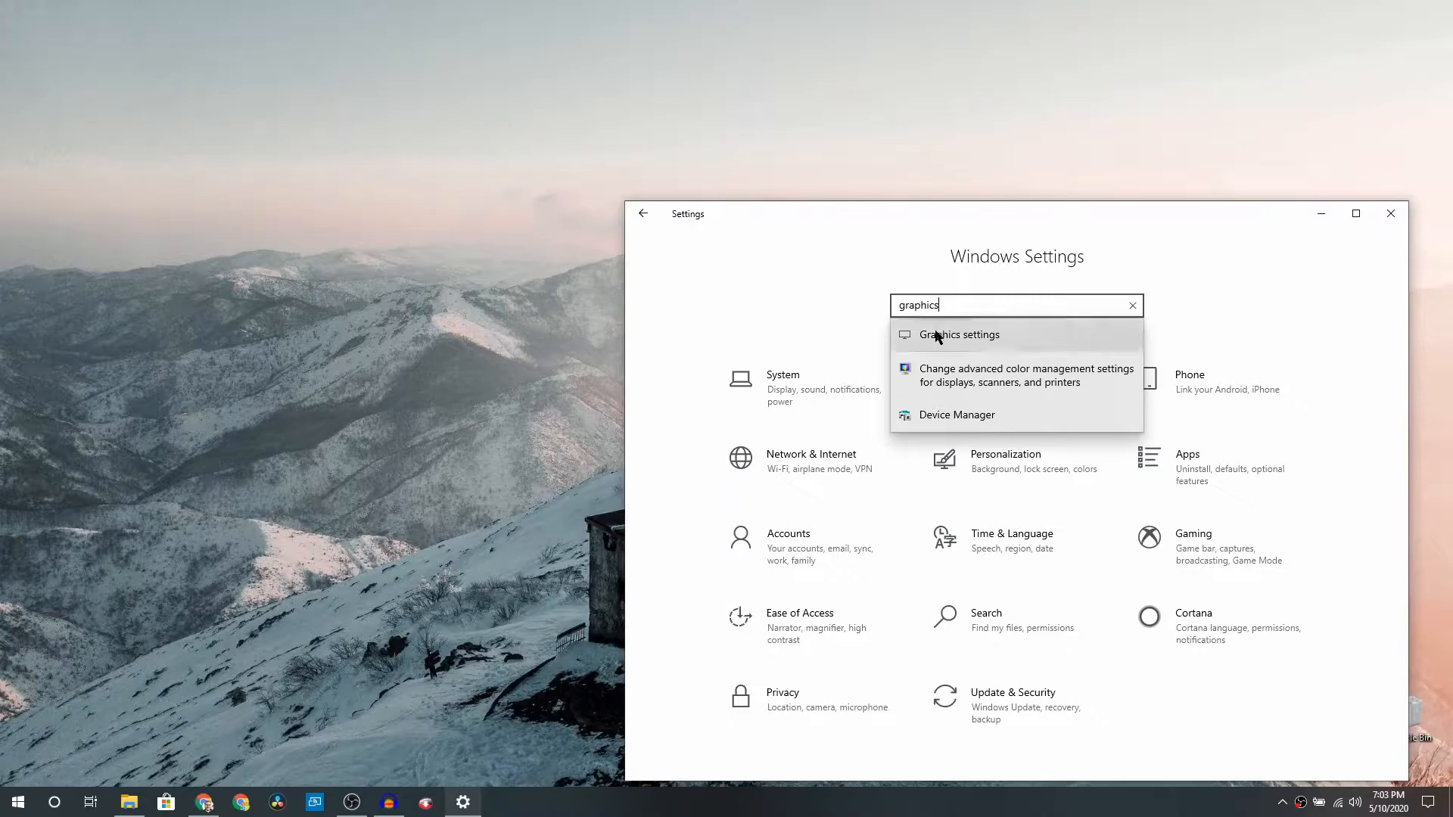
{"action": "mouse_move", "coordinate": [1035, 337]}
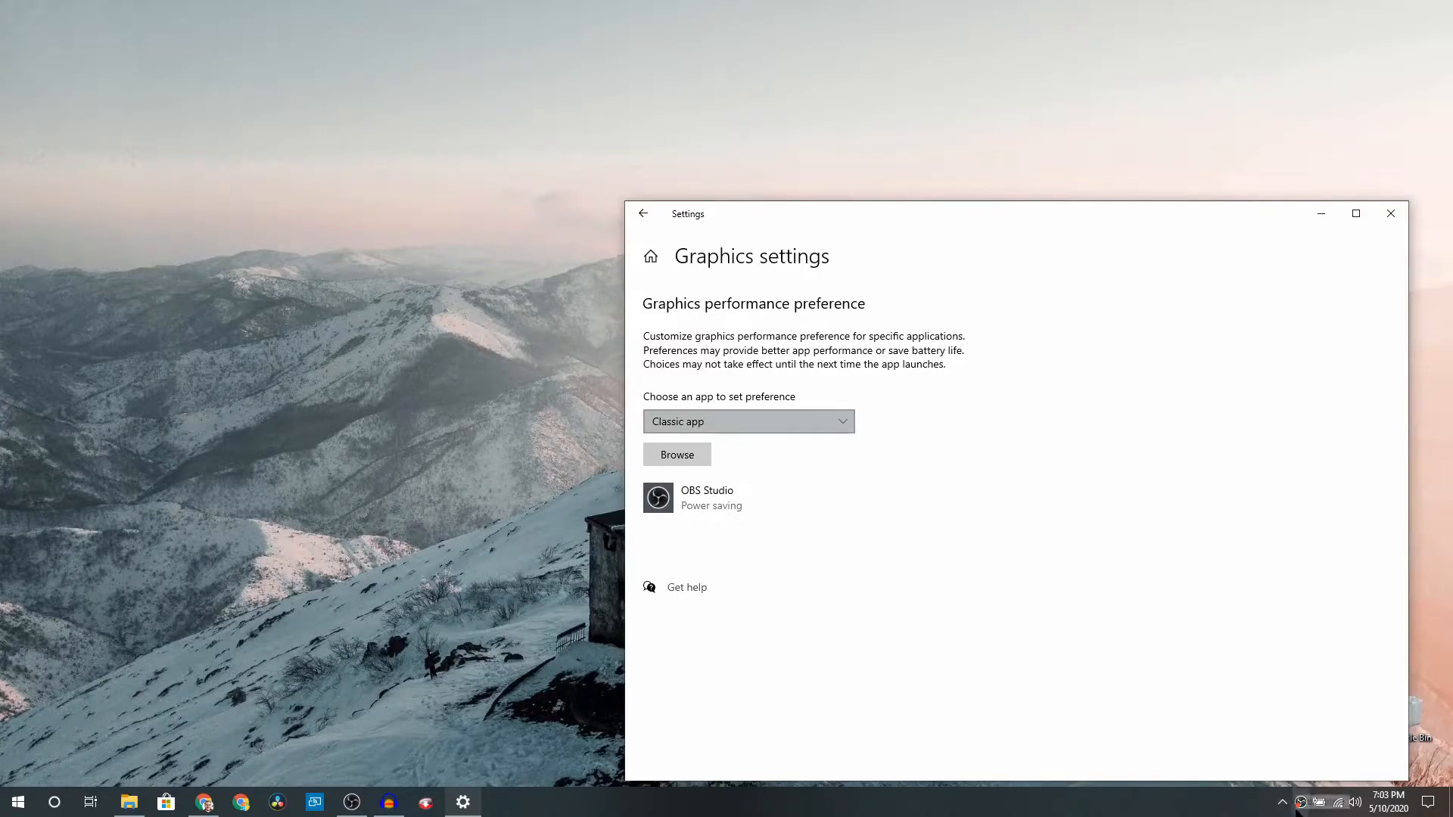
{"action": "mouse_move", "coordinate": [933, 631]}
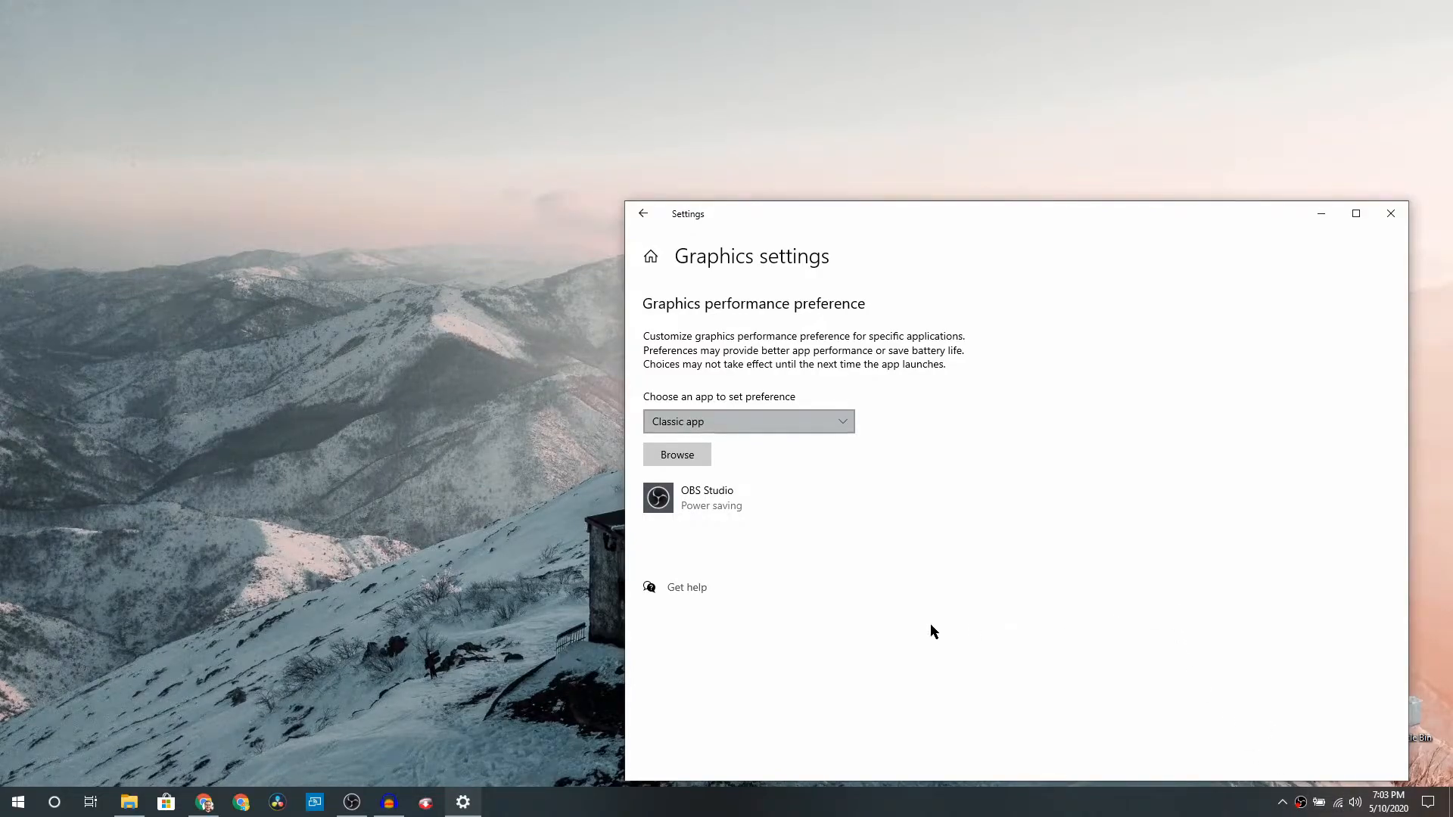
{"action": "mouse_move", "coordinate": [999, 639]}
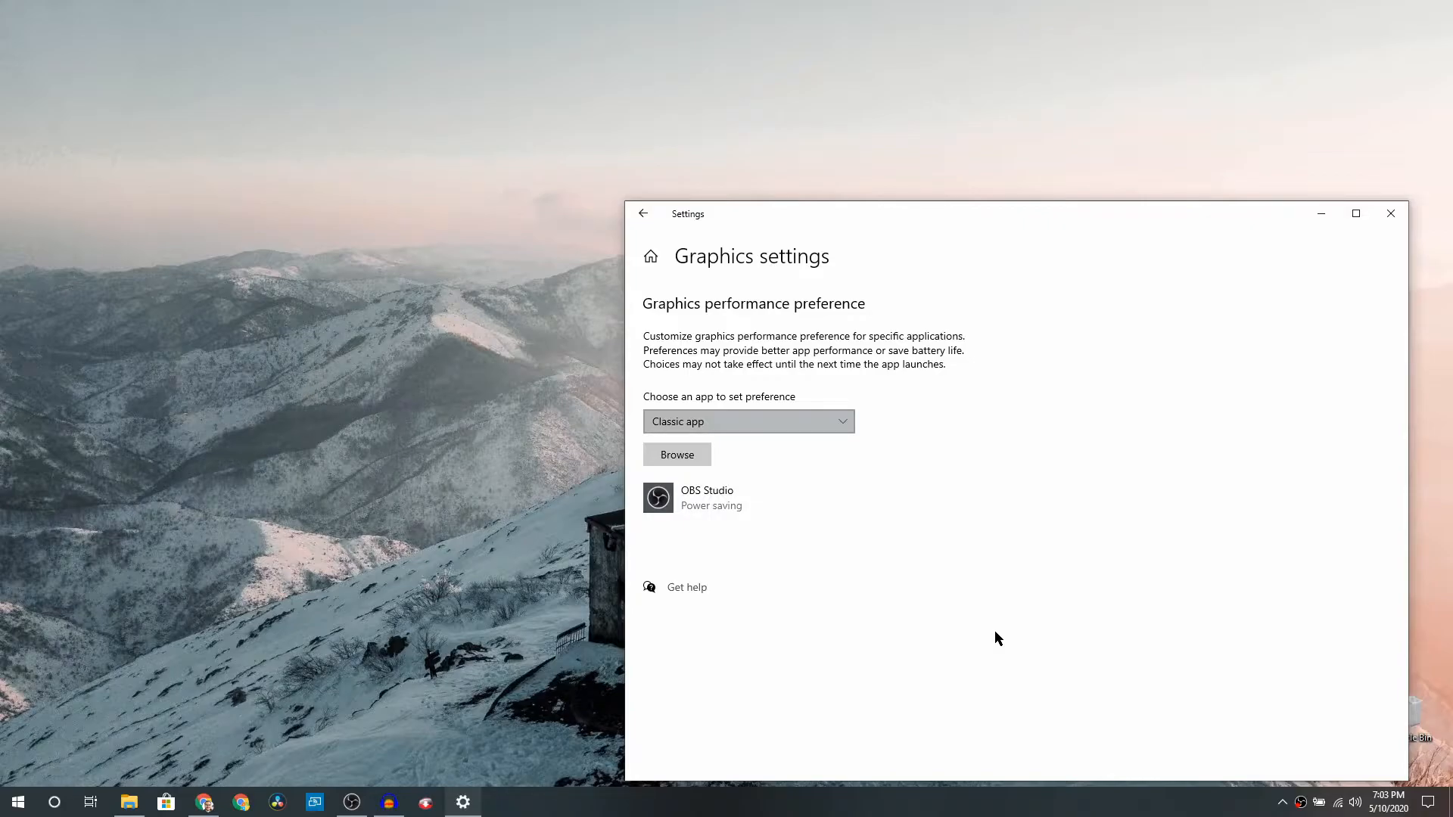
{"action": "mouse_move", "coordinate": [695, 443]}
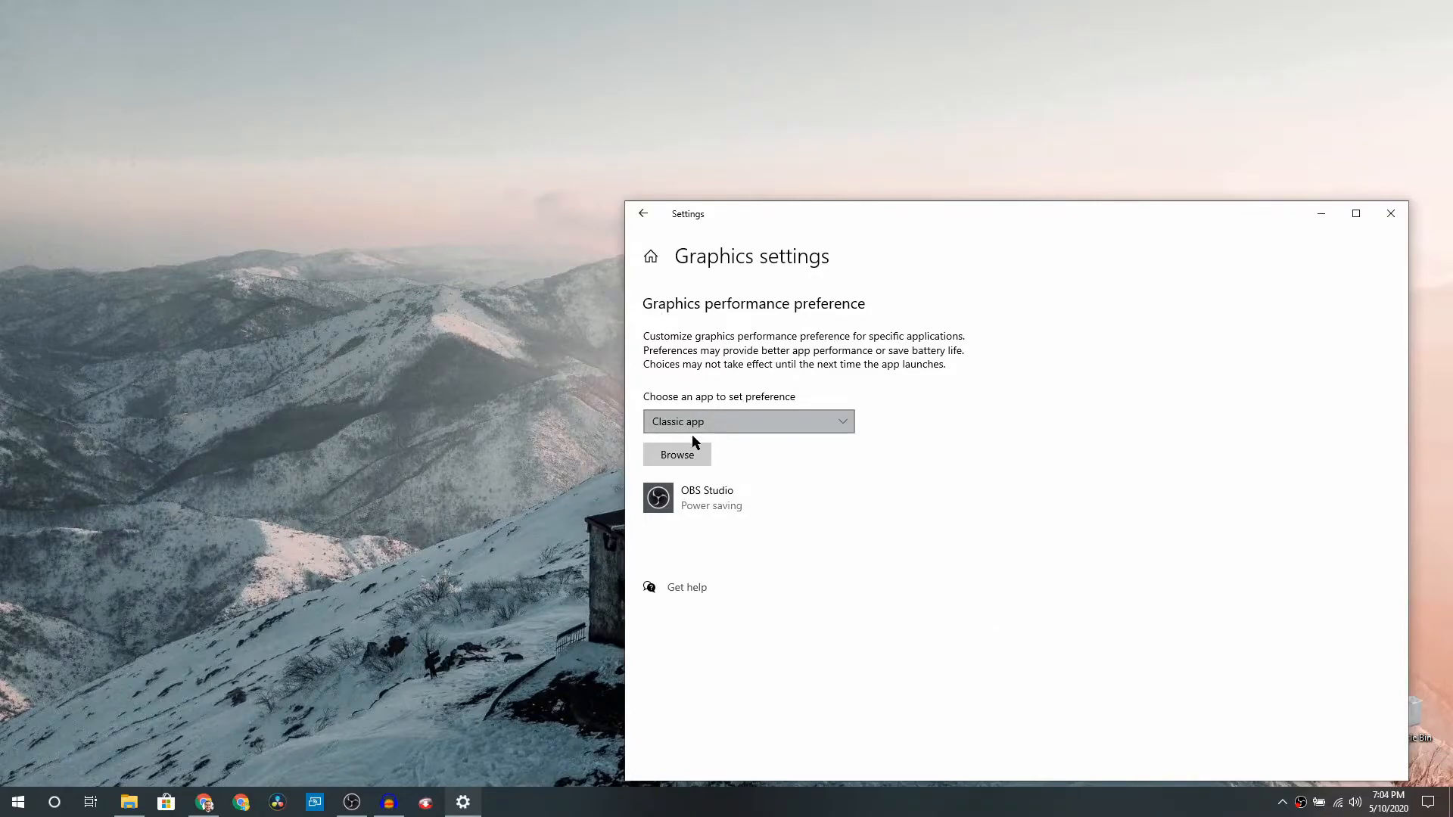
{"action": "left_click", "coordinate": [746, 421]}
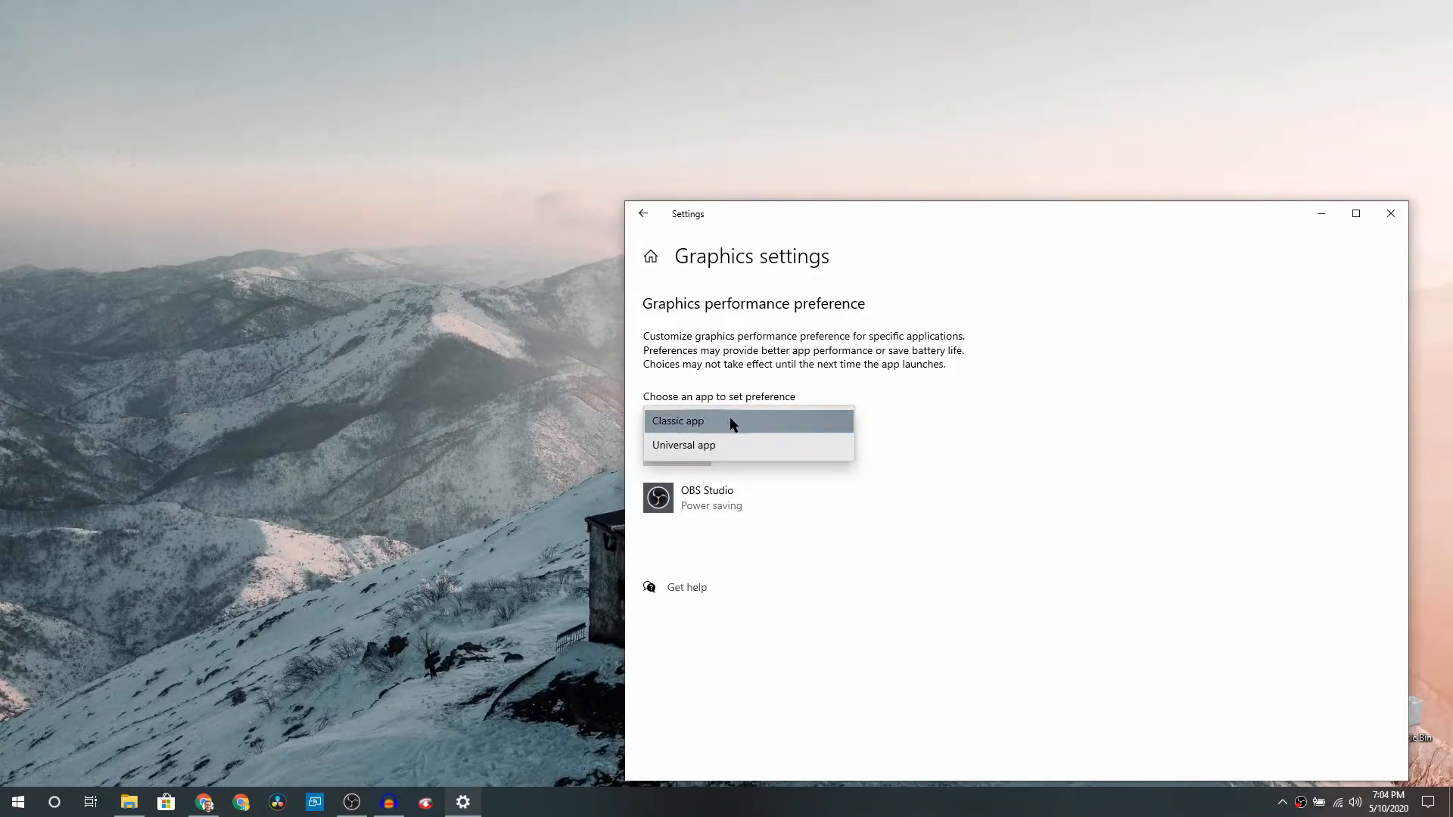
{"action": "left_click", "coordinate": [679, 421]}
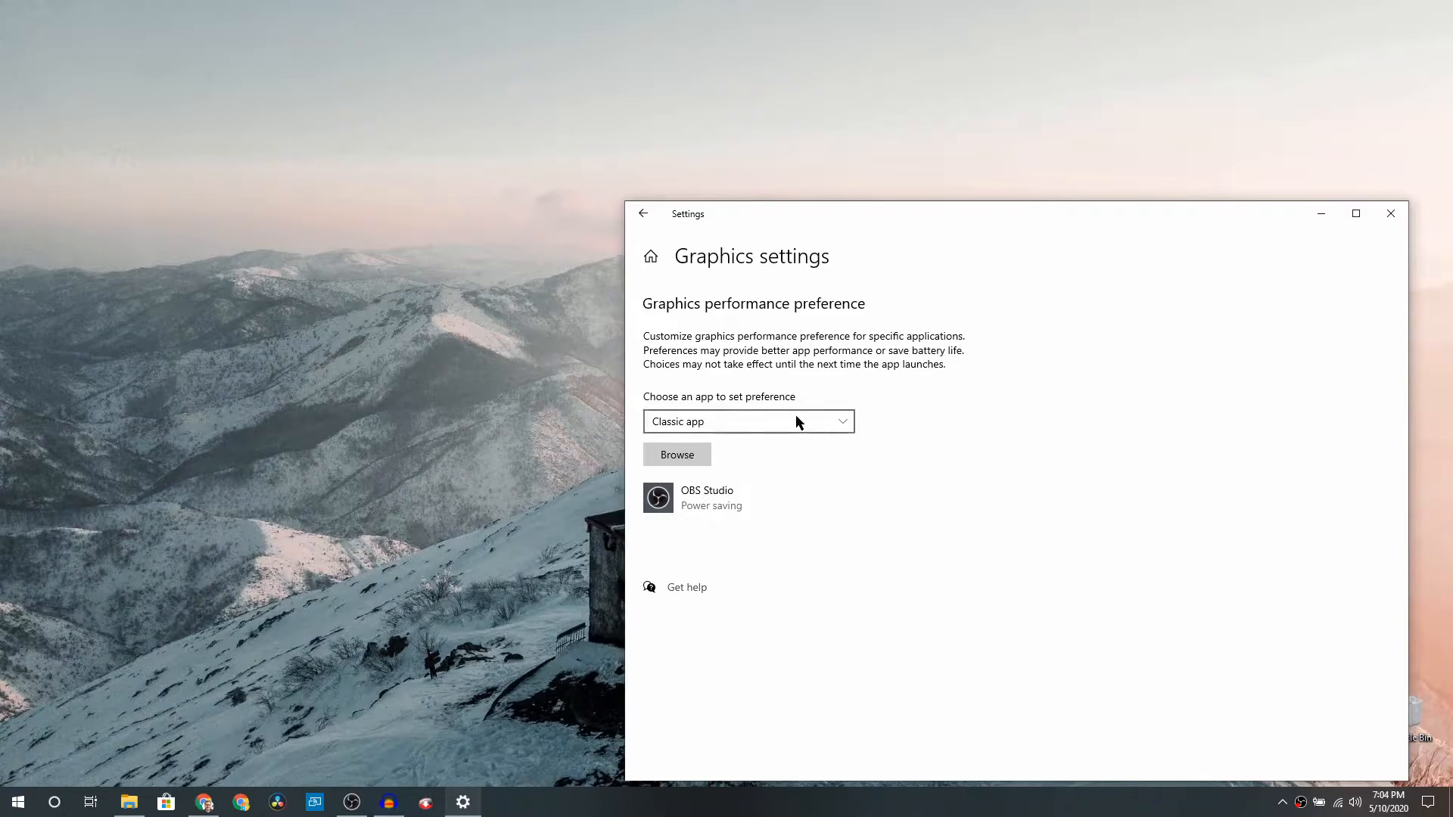
{"action": "mouse_move", "coordinate": [710, 430]}
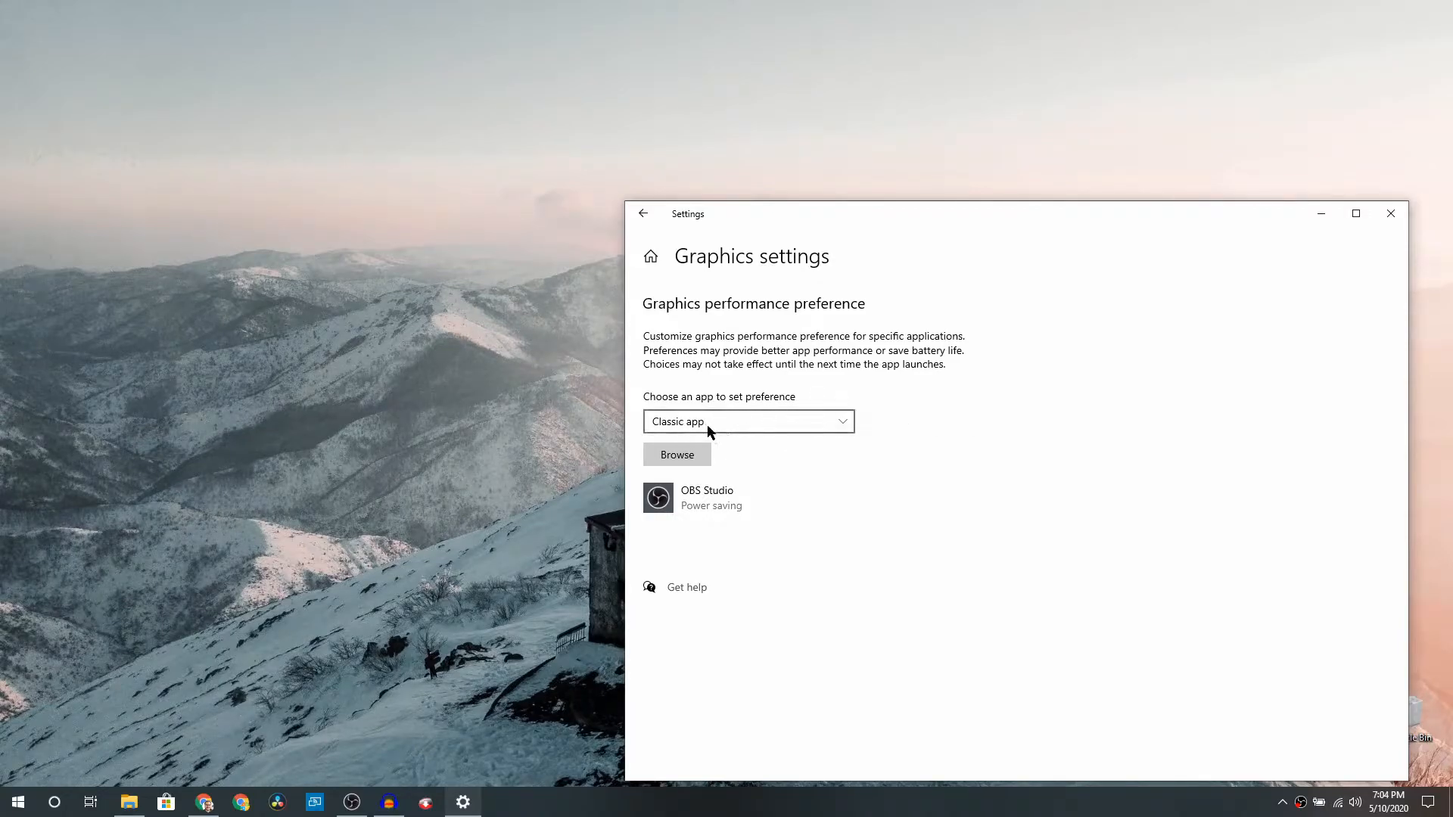
{"action": "mouse_move", "coordinate": [762, 449]}
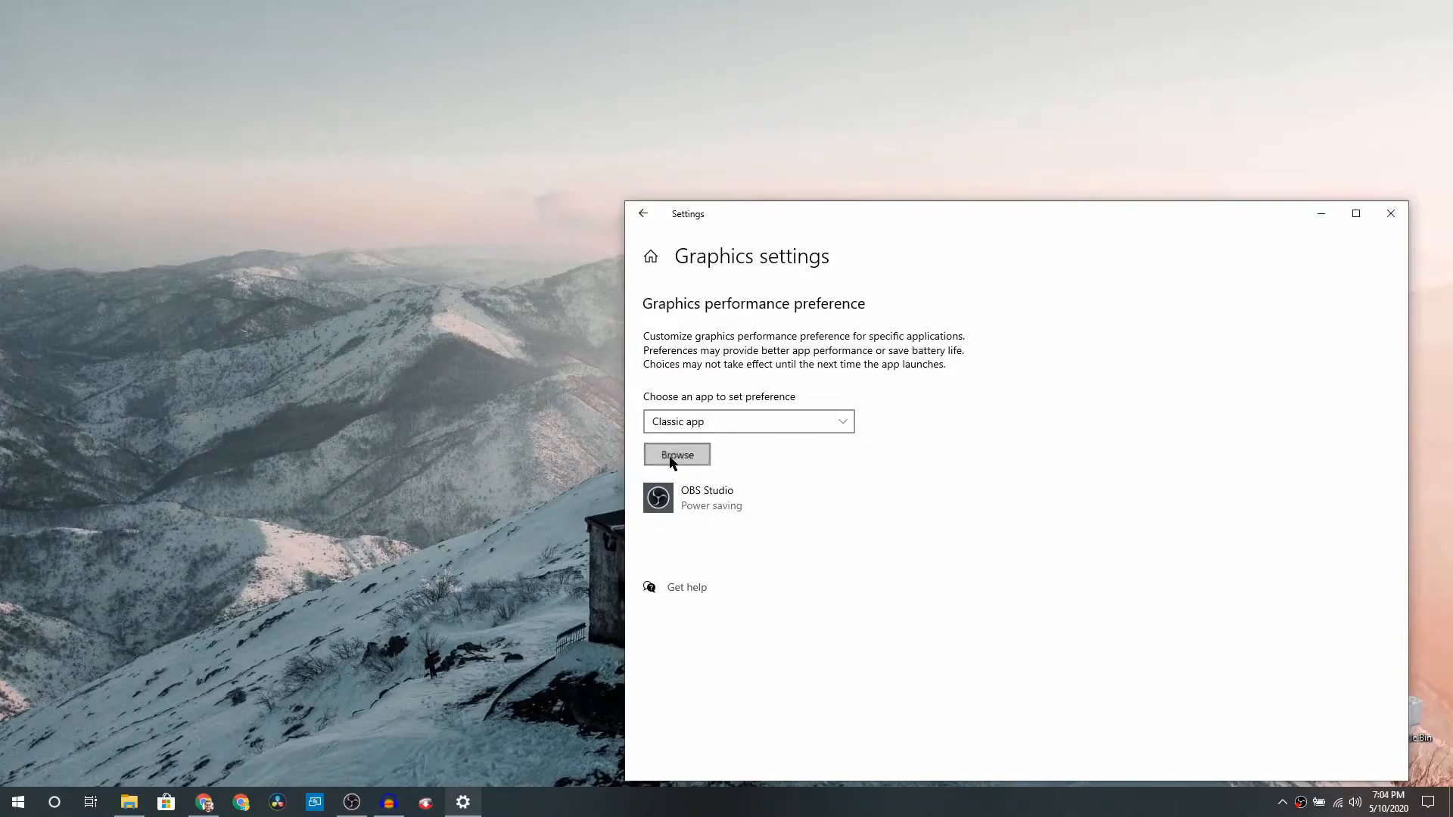
Step: Browse to C:\Program Files\obs-studio\bin\64bit and attempt to add obs64
{"action": "left_click", "coordinate": [677, 454]}
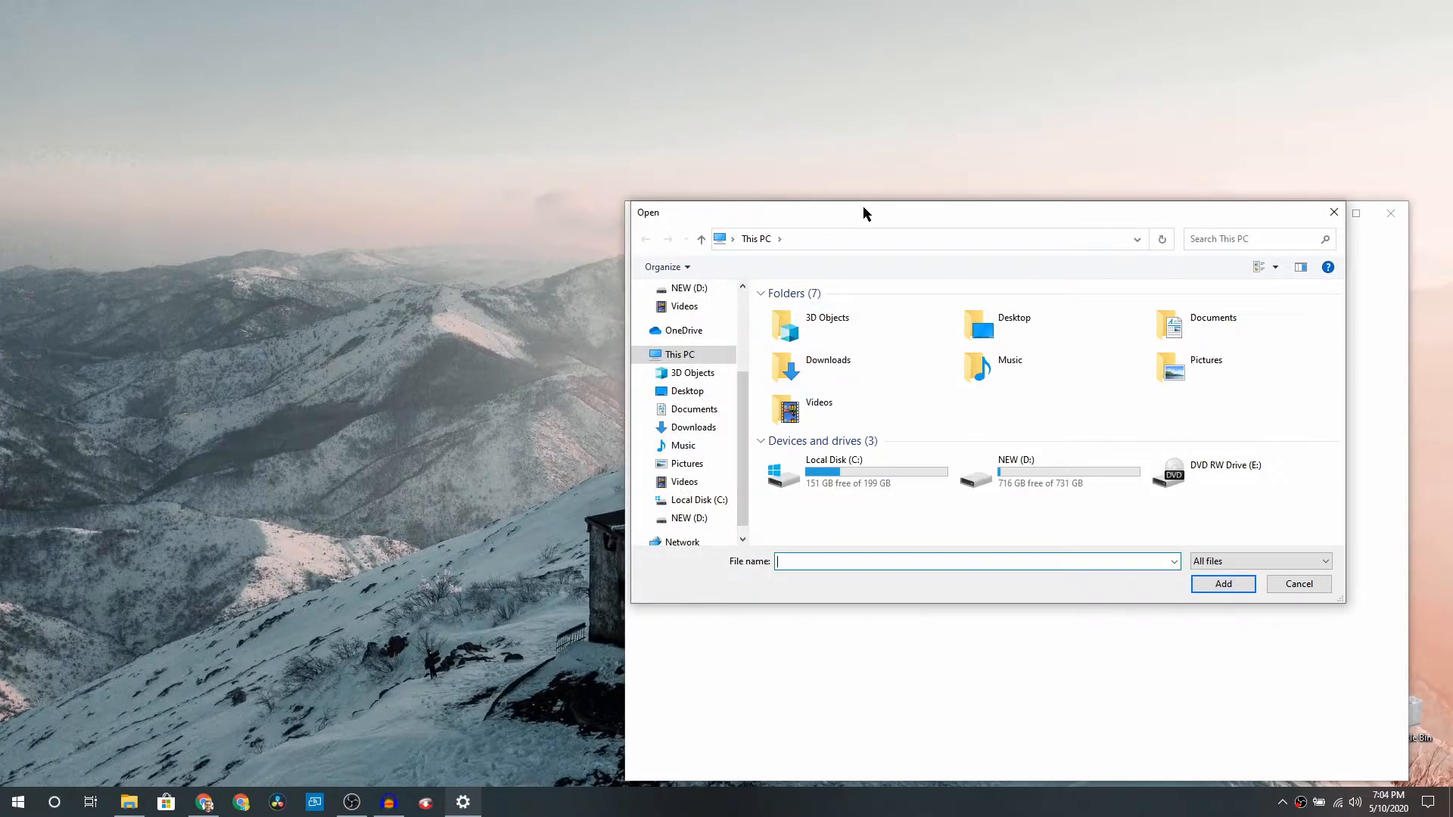
{"action": "mouse_move", "coordinate": [845, 474]}
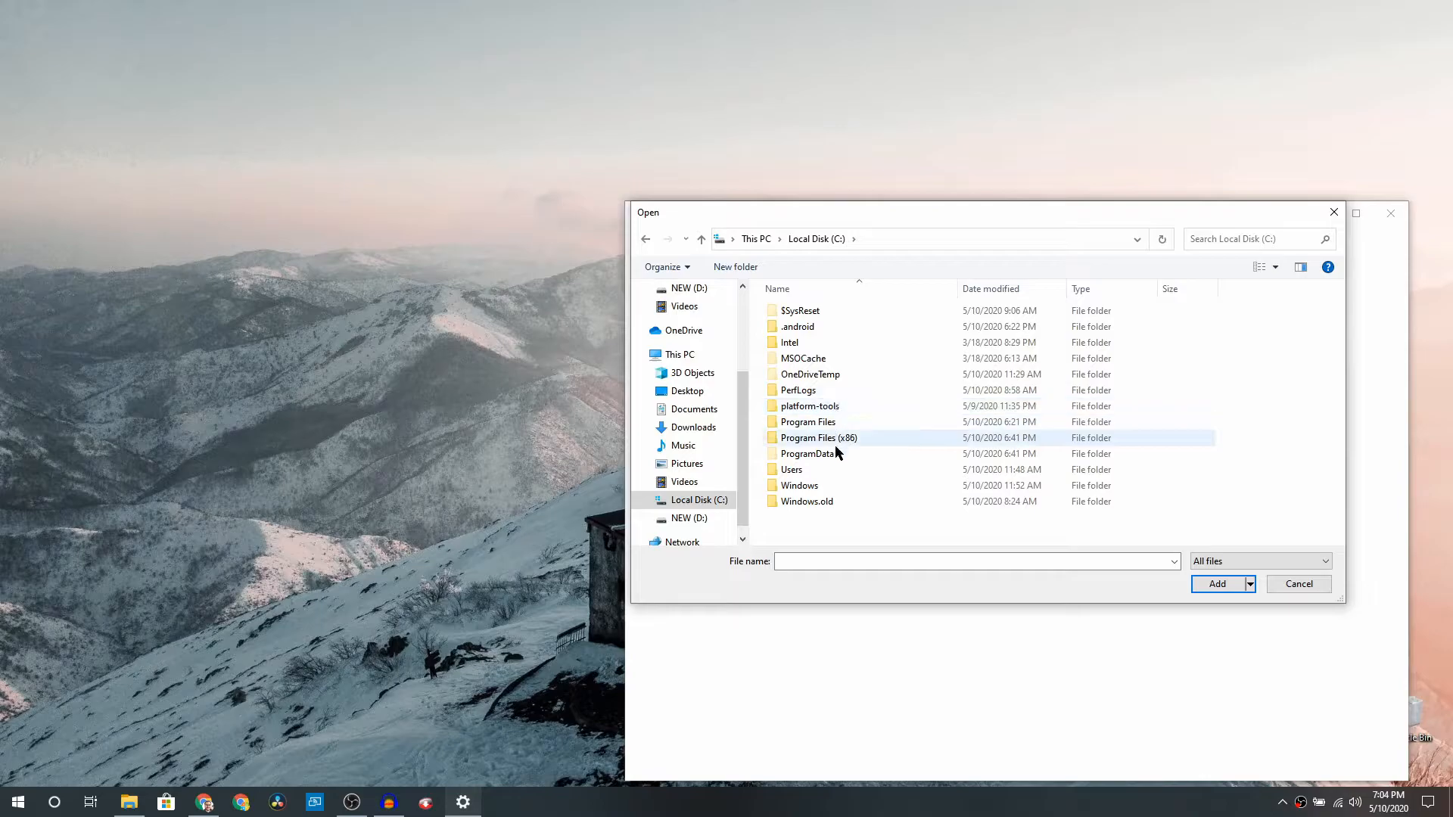
{"action": "double_click", "coordinate": [807, 422]}
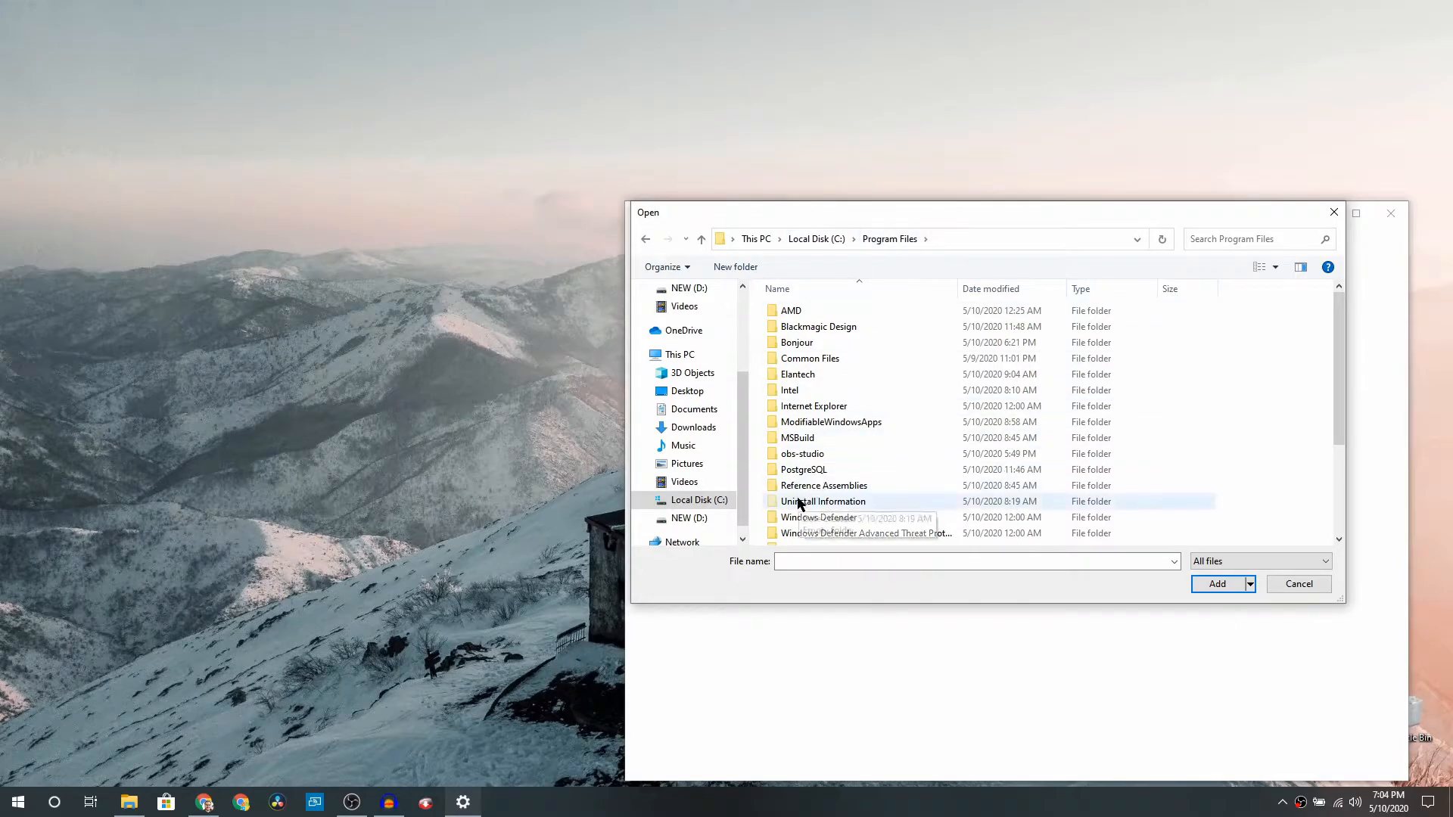
{"action": "double_click", "coordinate": [801, 453]}
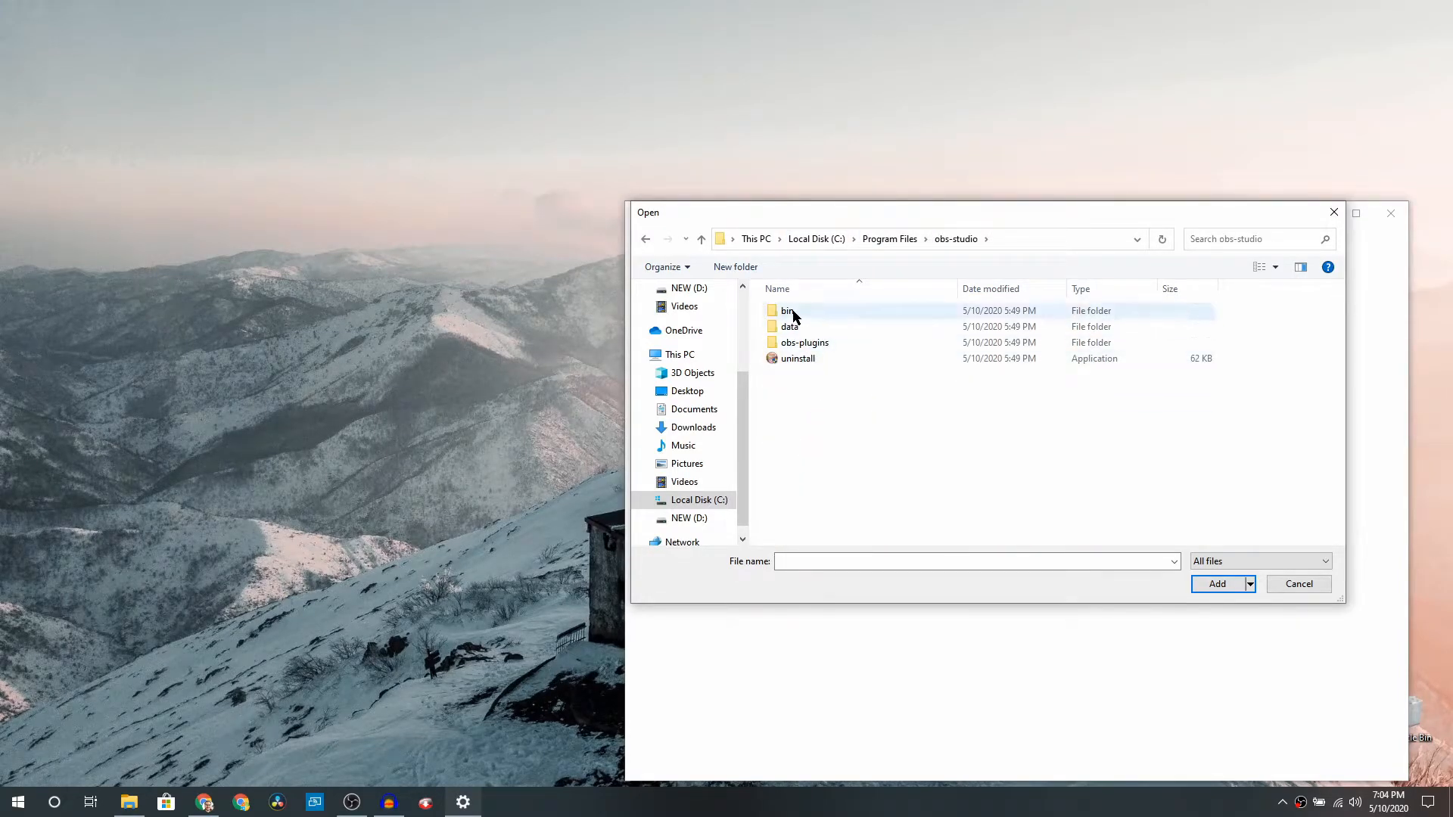
{"action": "double_click", "coordinate": [789, 310]}
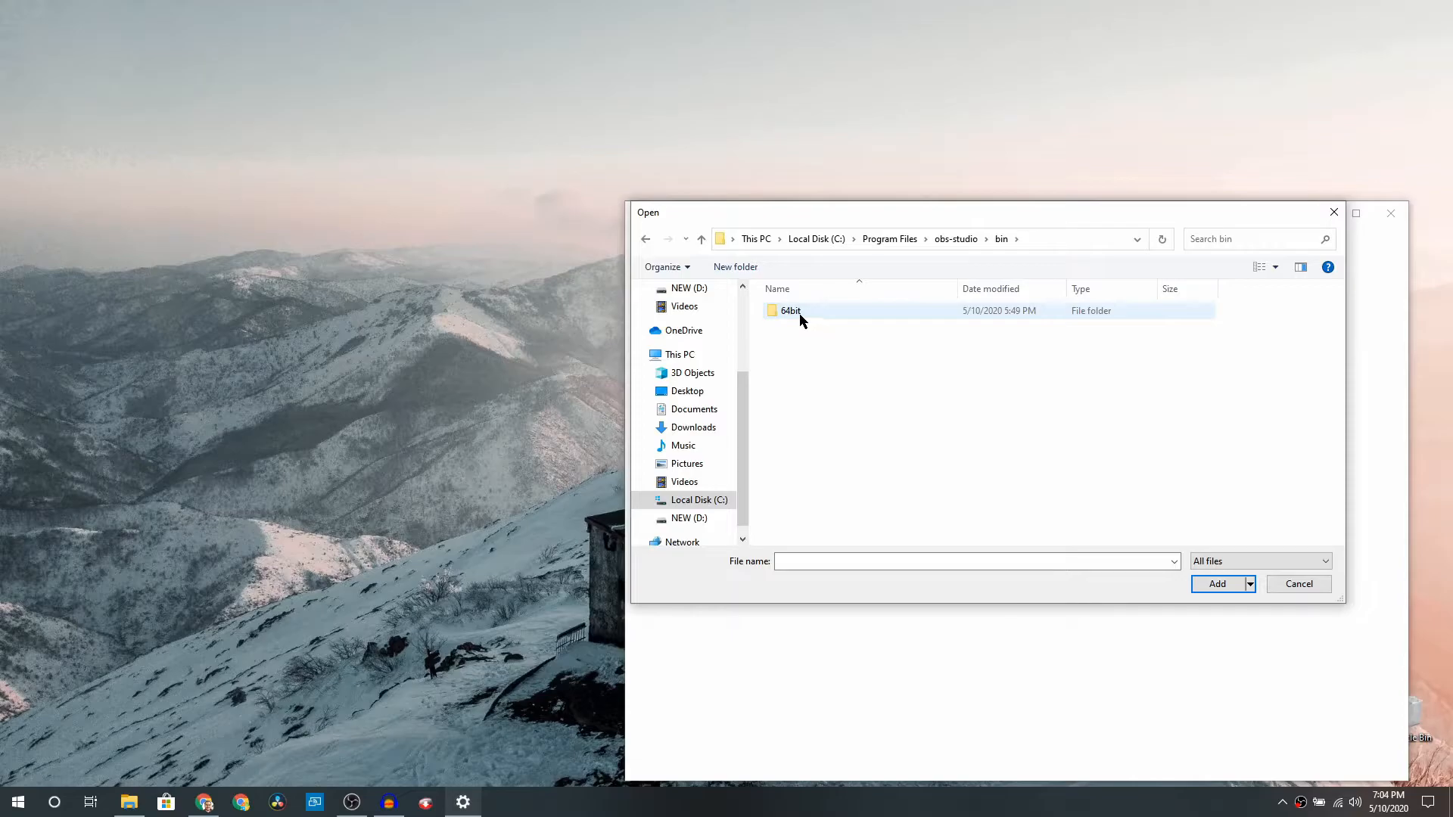
{"action": "double_click", "coordinate": [788, 310]}
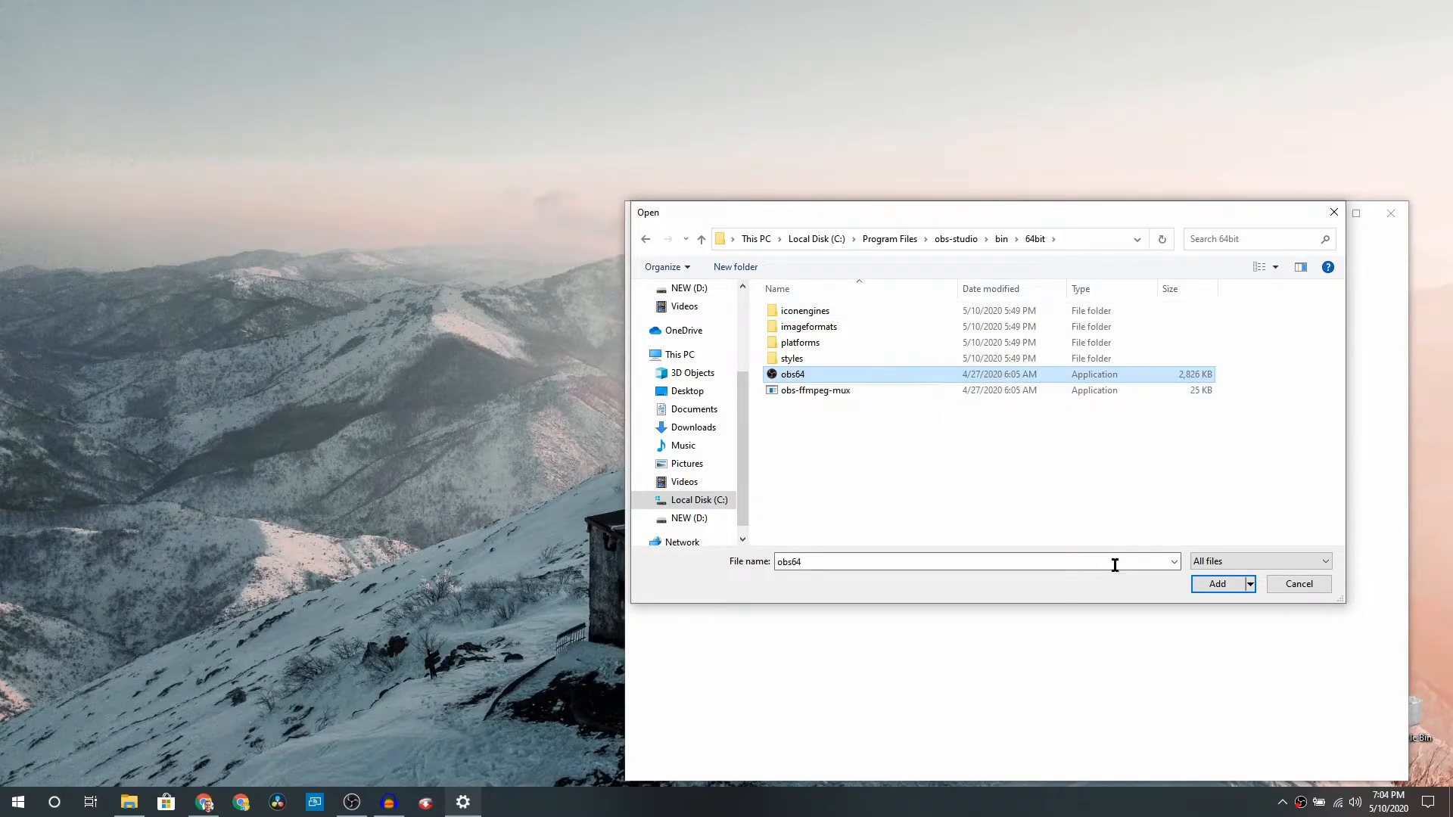
{"action": "left_click", "coordinate": [1217, 584]}
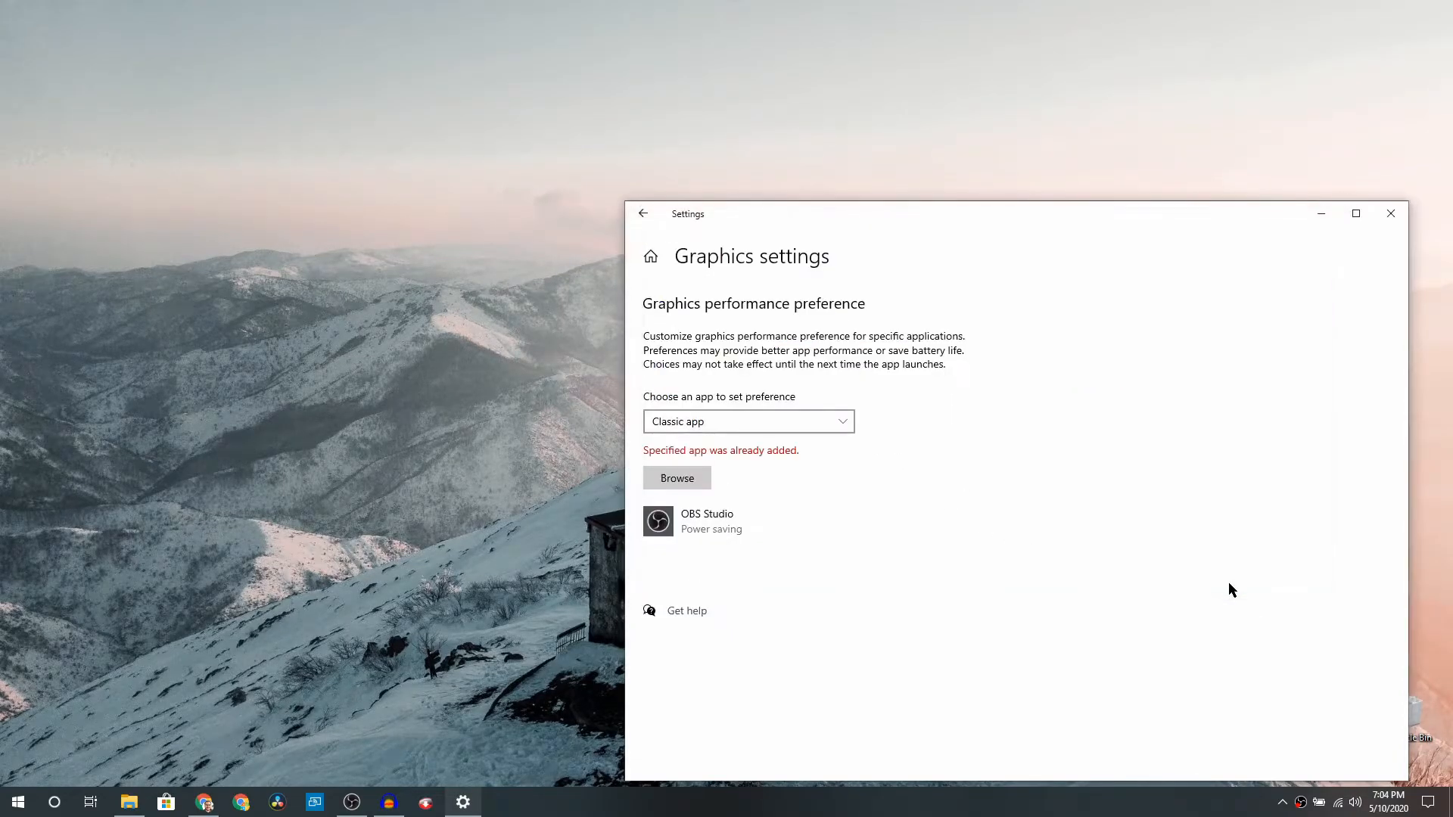
{"action": "mouse_move", "coordinate": [653, 459]}
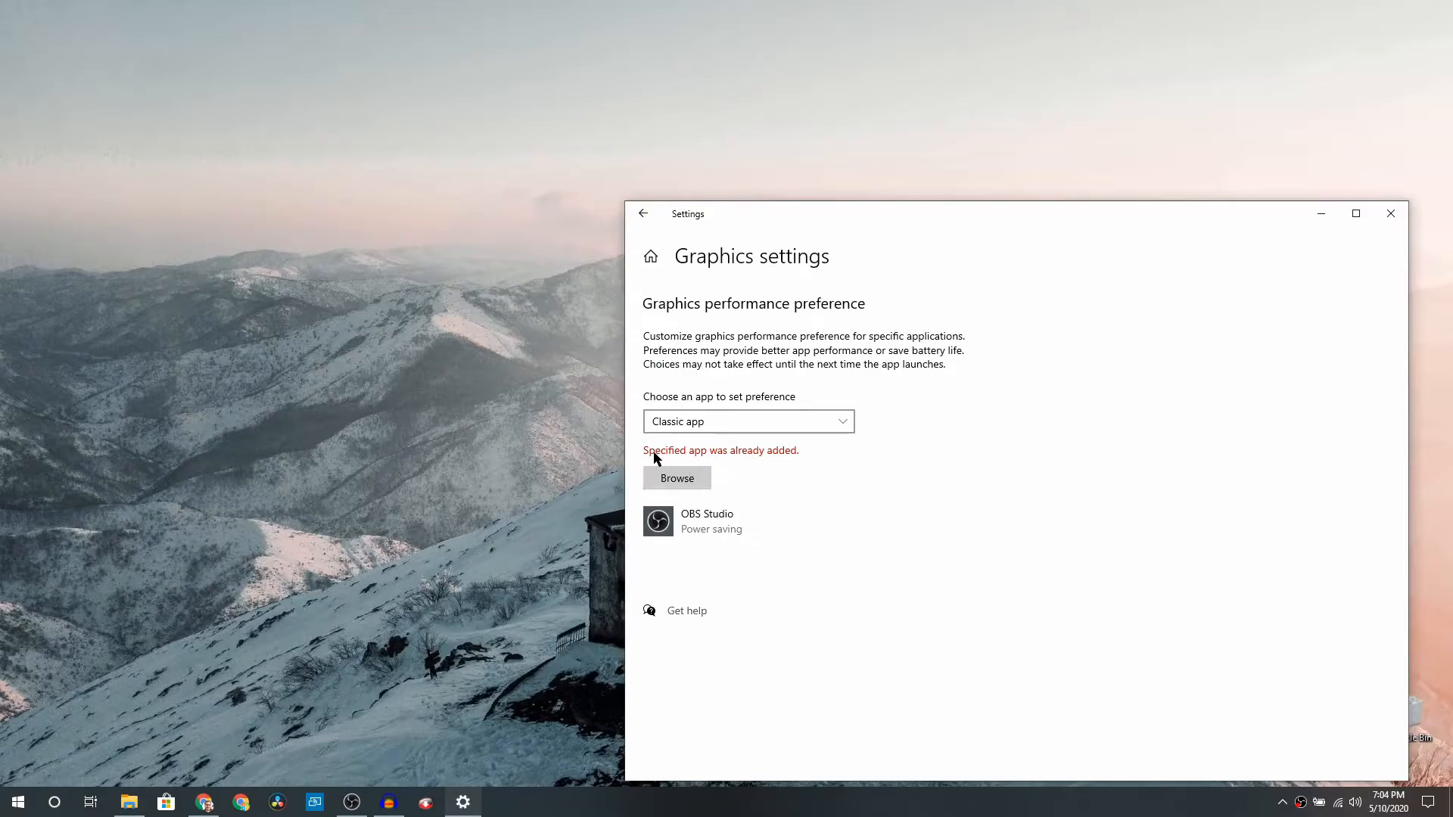
{"action": "mouse_move", "coordinate": [794, 460]}
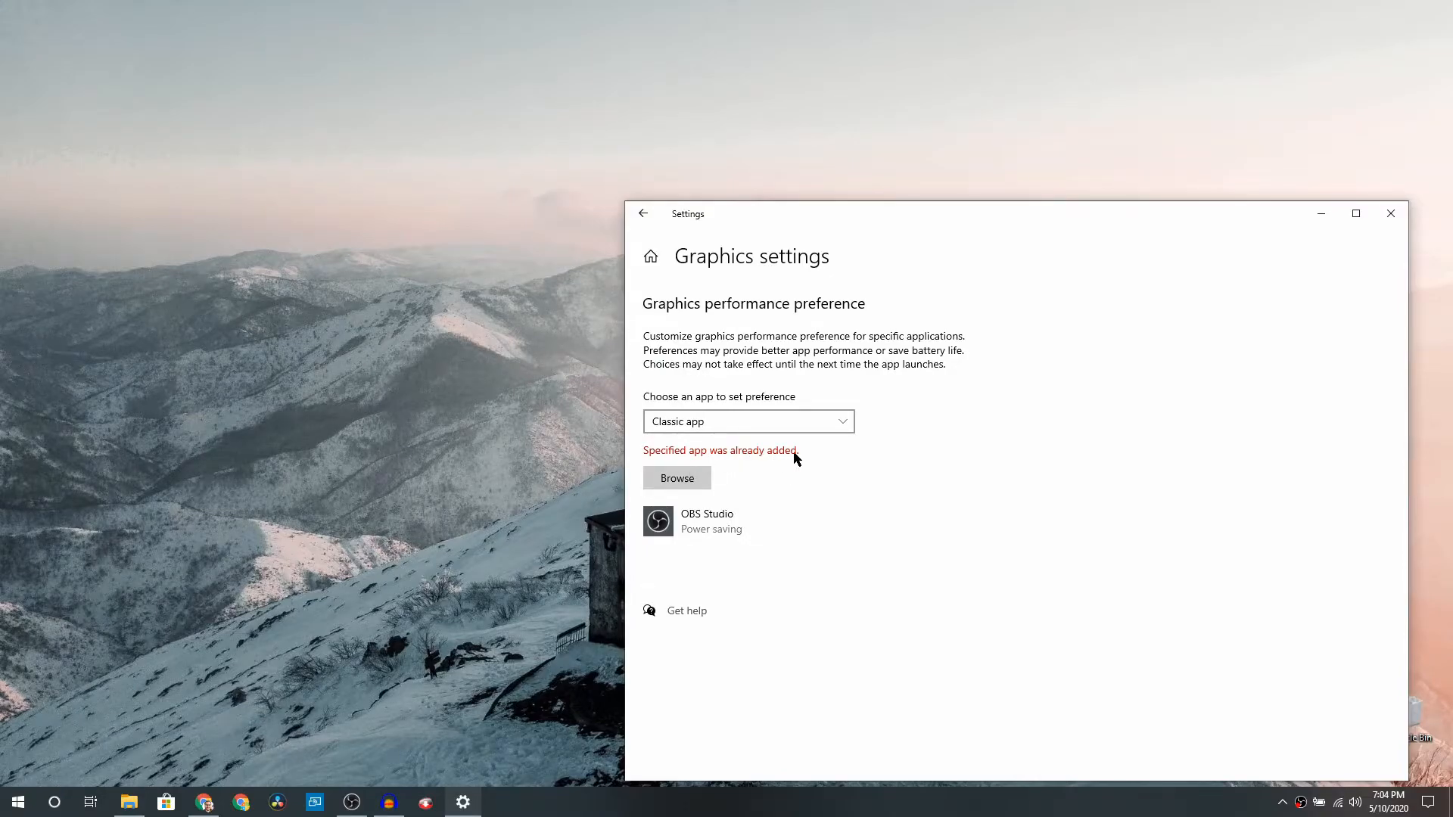
{"action": "mouse_move", "coordinate": [764, 483]}
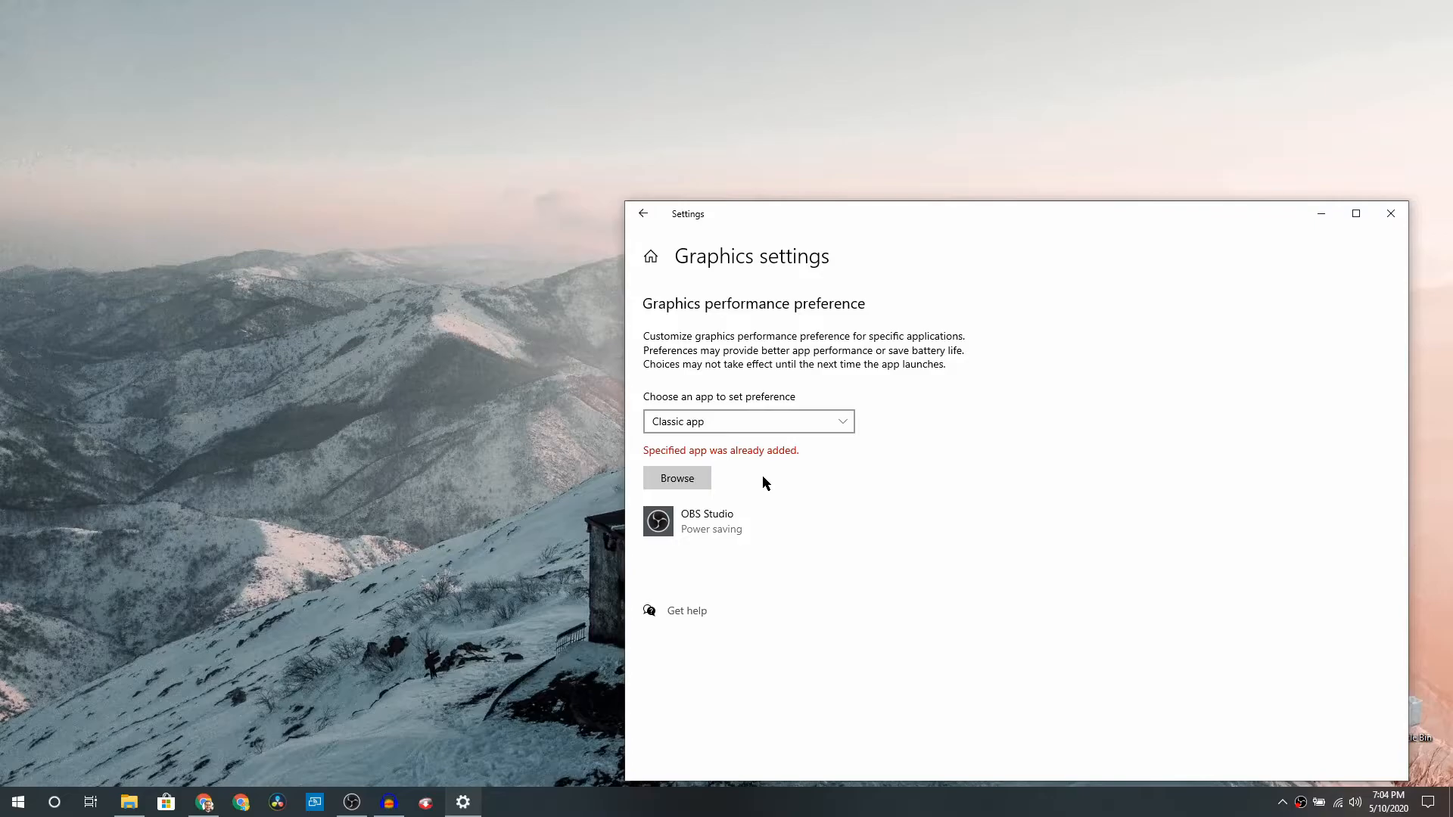
{"action": "mouse_move", "coordinate": [746, 517]}
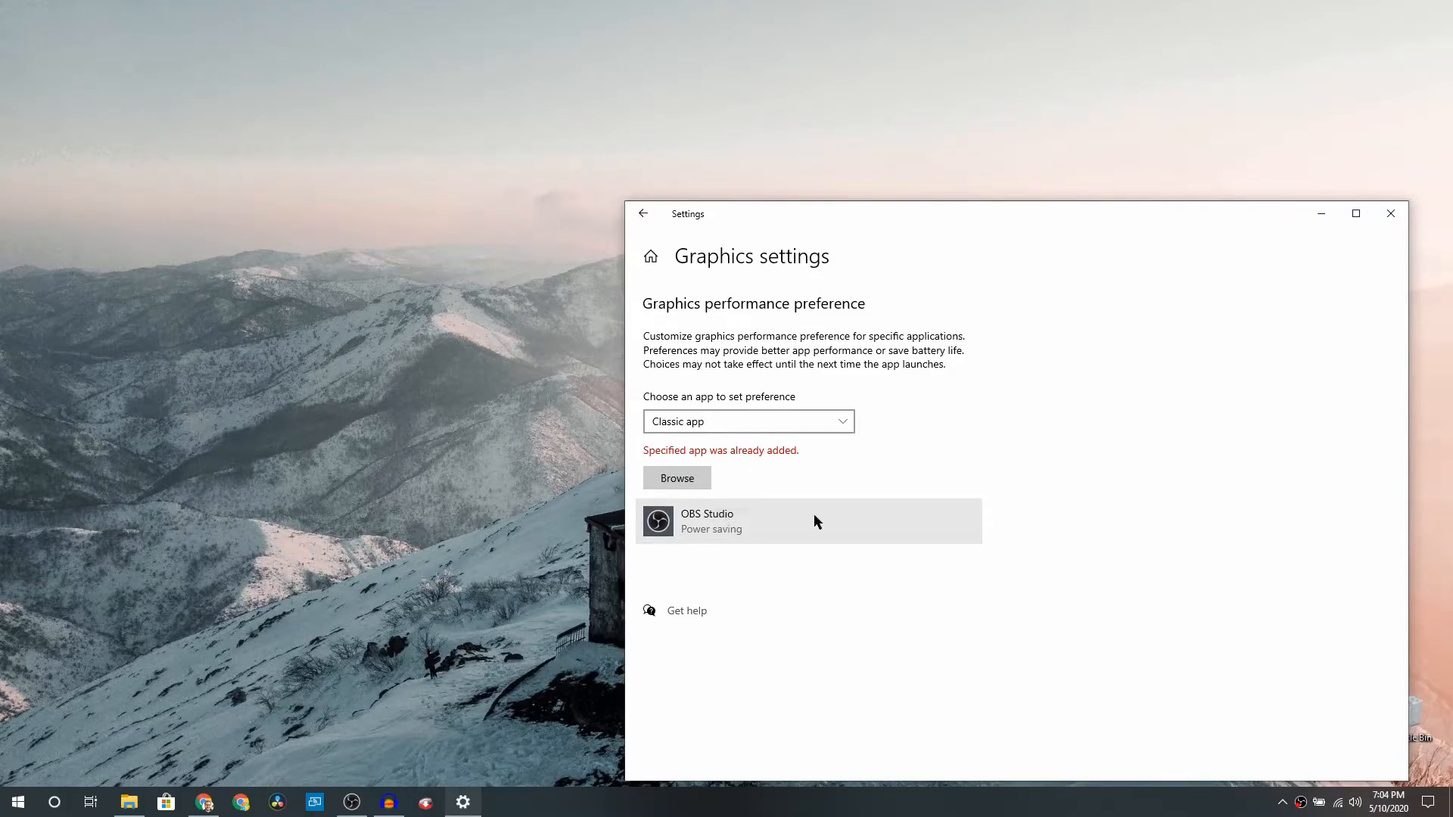
Step: Open the Options dialog for the OBS Studio entry to view its Power saving preference
{"action": "left_click", "coordinate": [806, 521]}
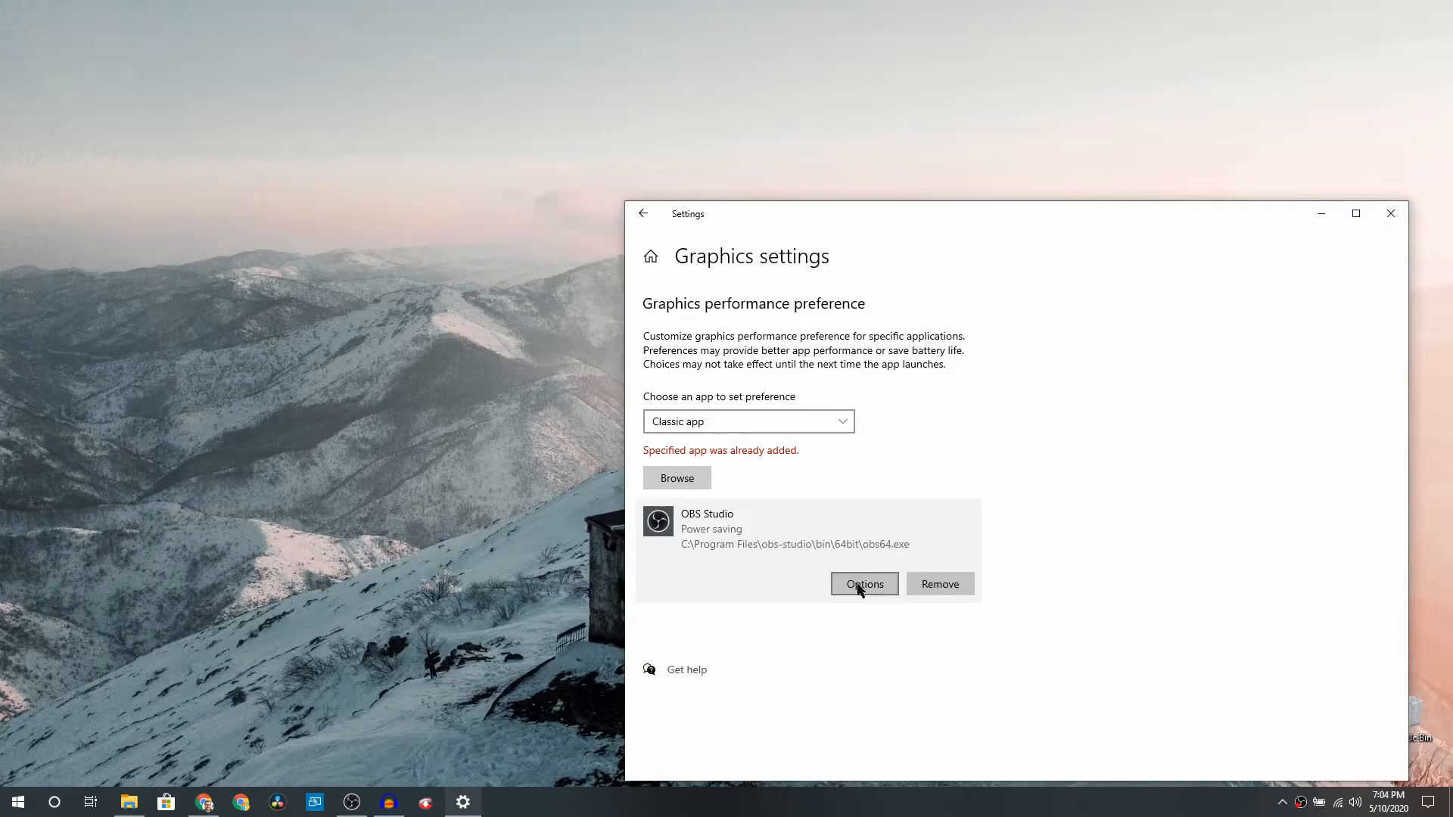
{"action": "left_click", "coordinate": [862, 584]}
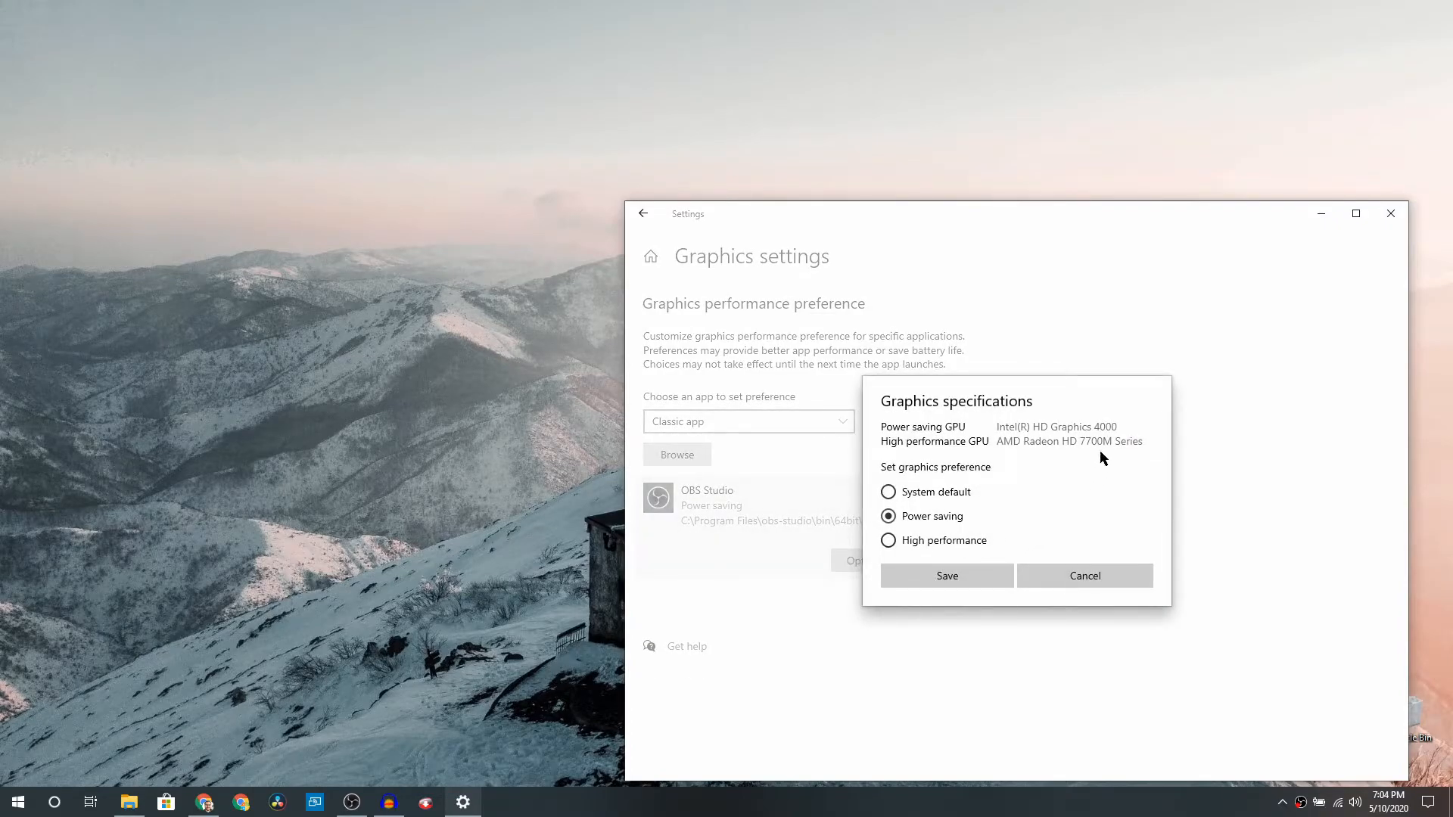
{"action": "mouse_move", "coordinate": [924, 451]}
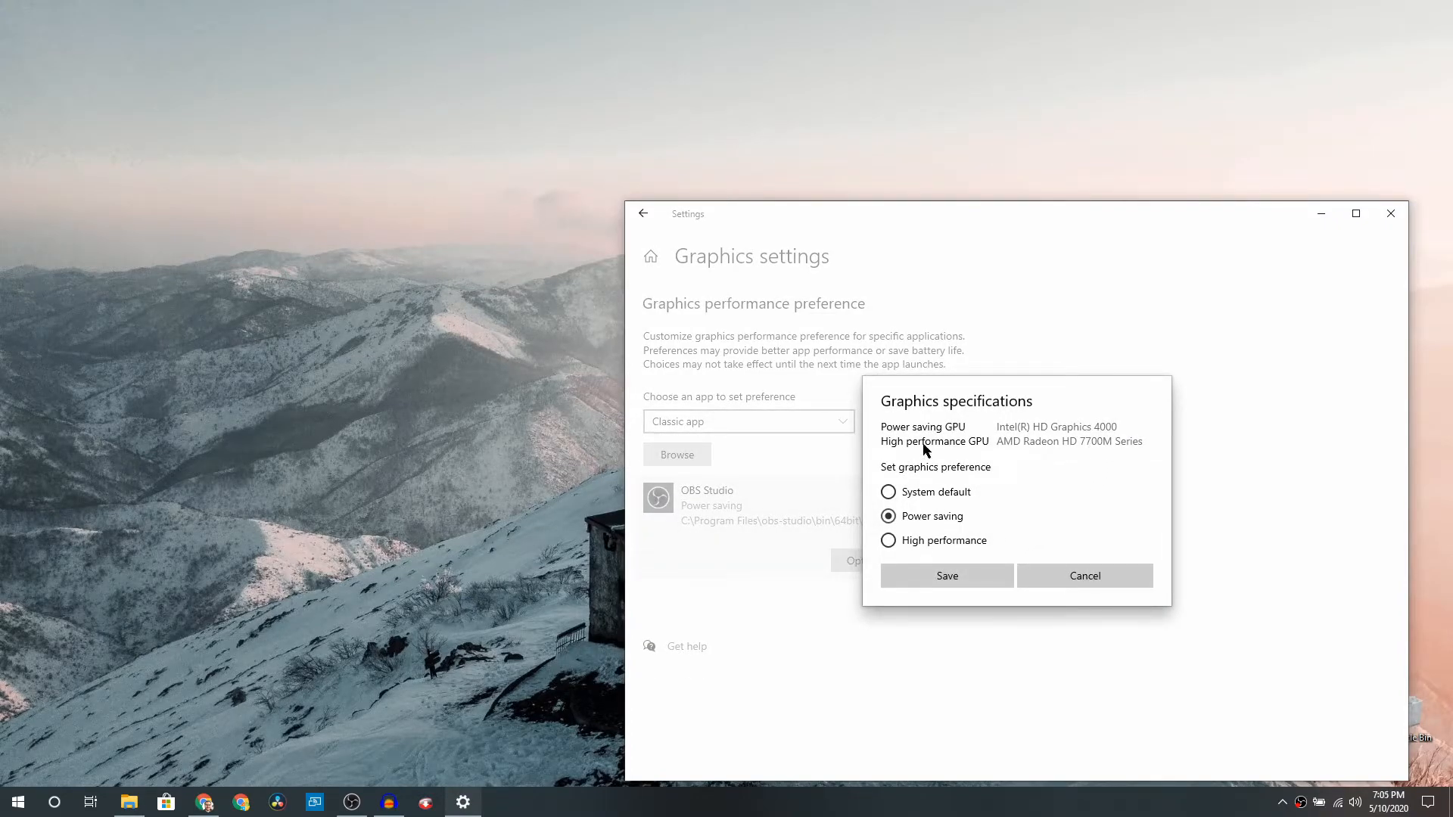
{"action": "mouse_move", "coordinate": [1045, 445]}
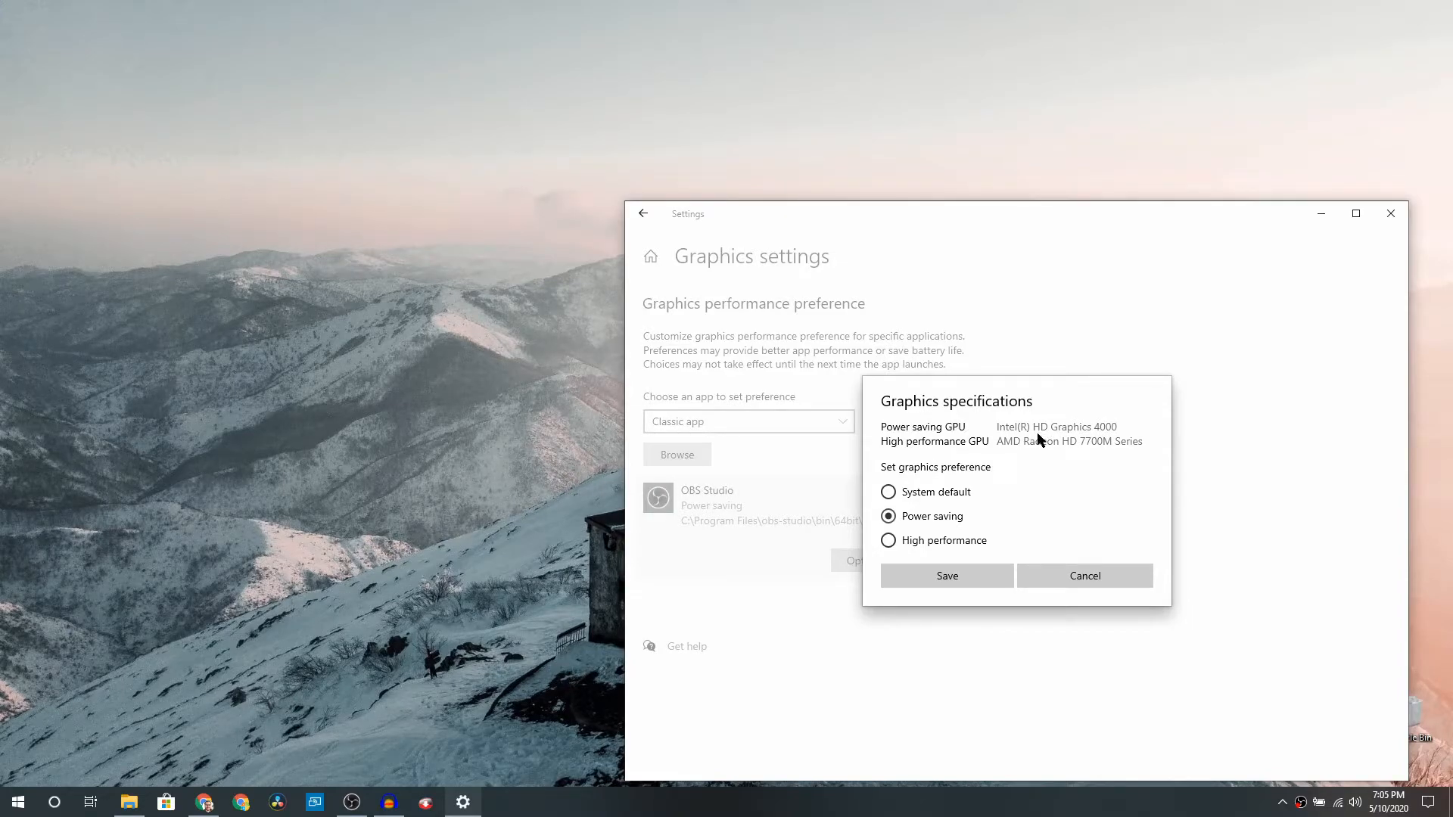
{"action": "mouse_move", "coordinate": [1031, 446]}
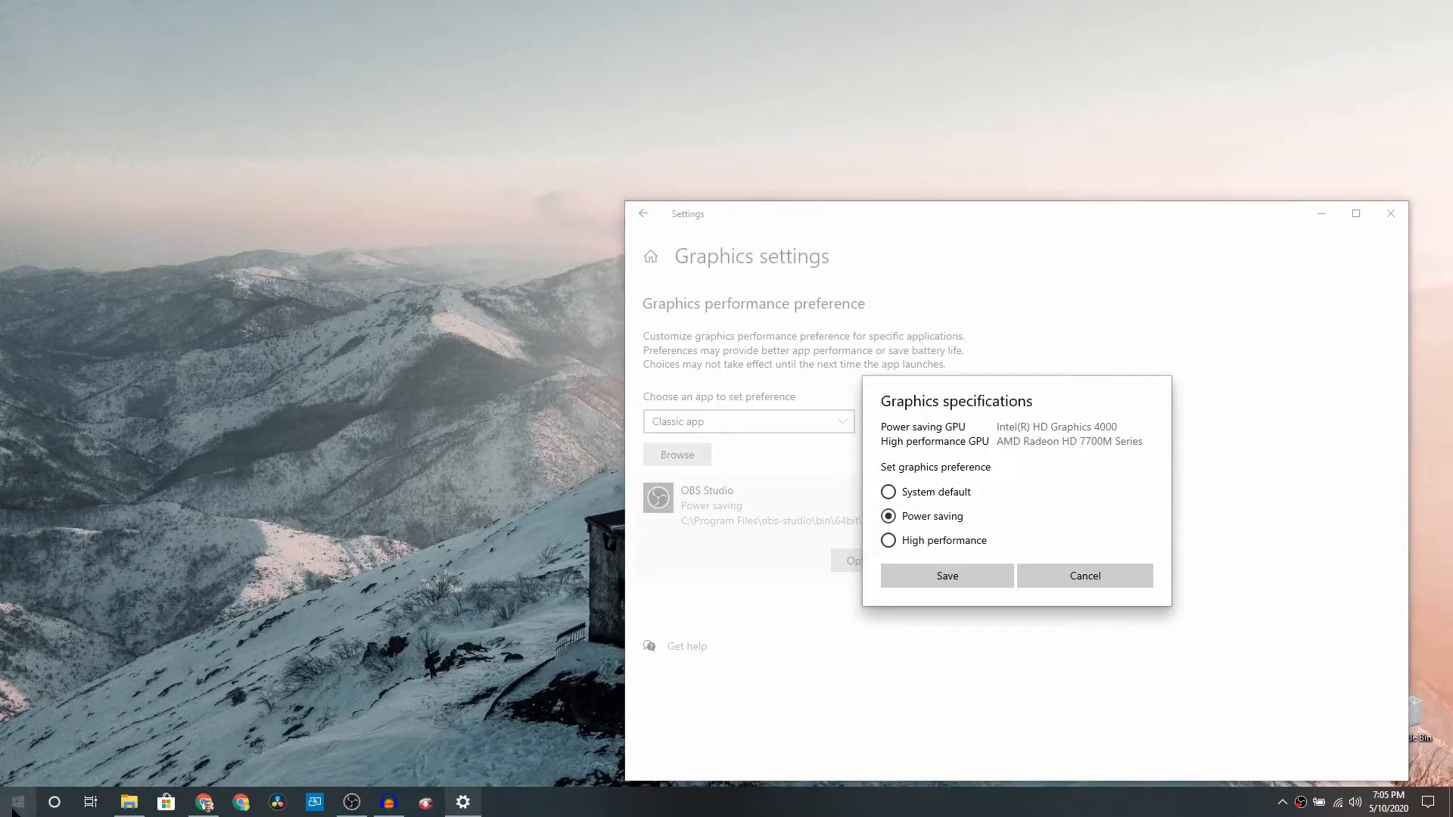
{"action": "right_click", "coordinate": [16, 801]}
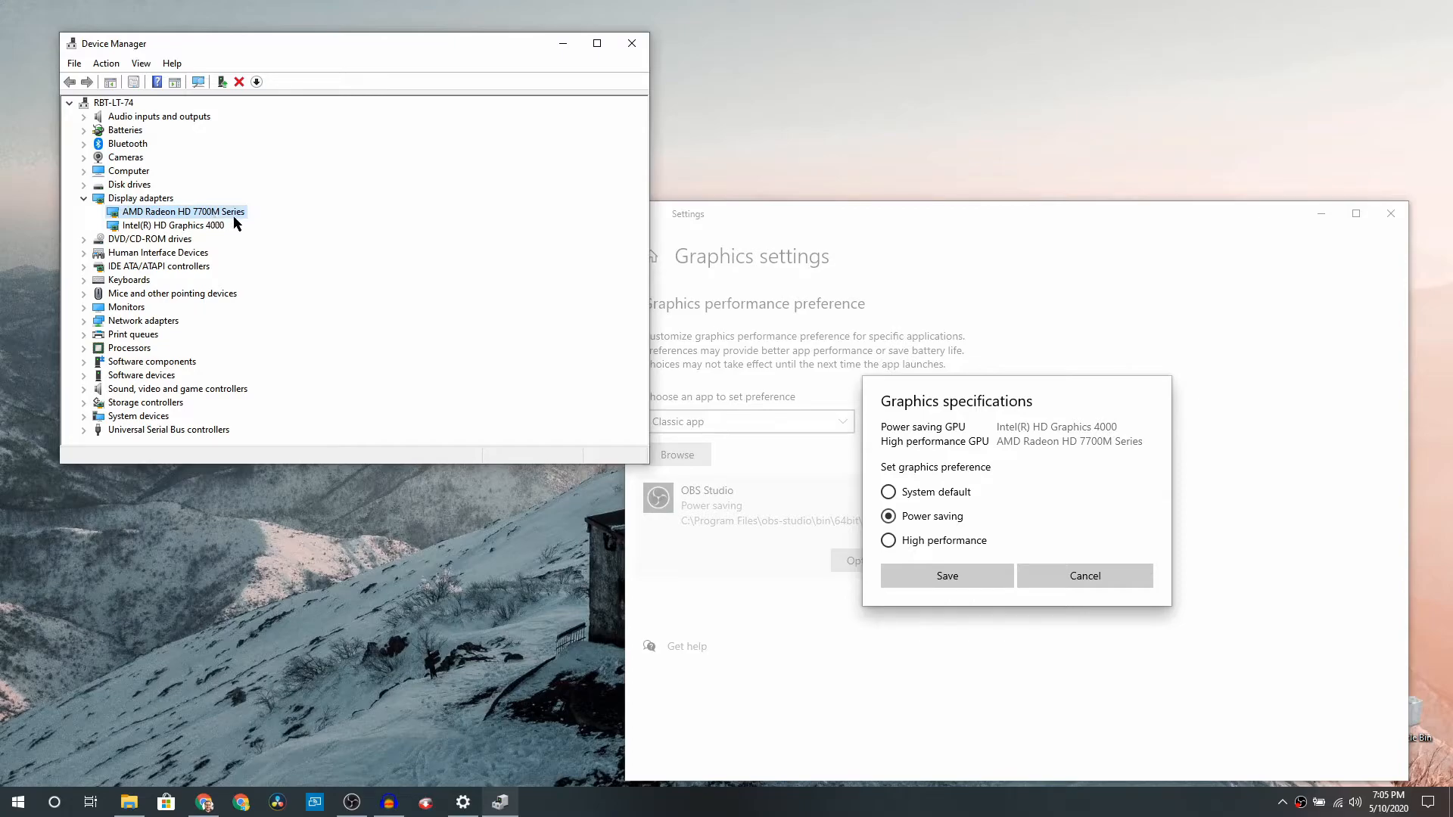
{"action": "mouse_move", "coordinate": [335, 245]}
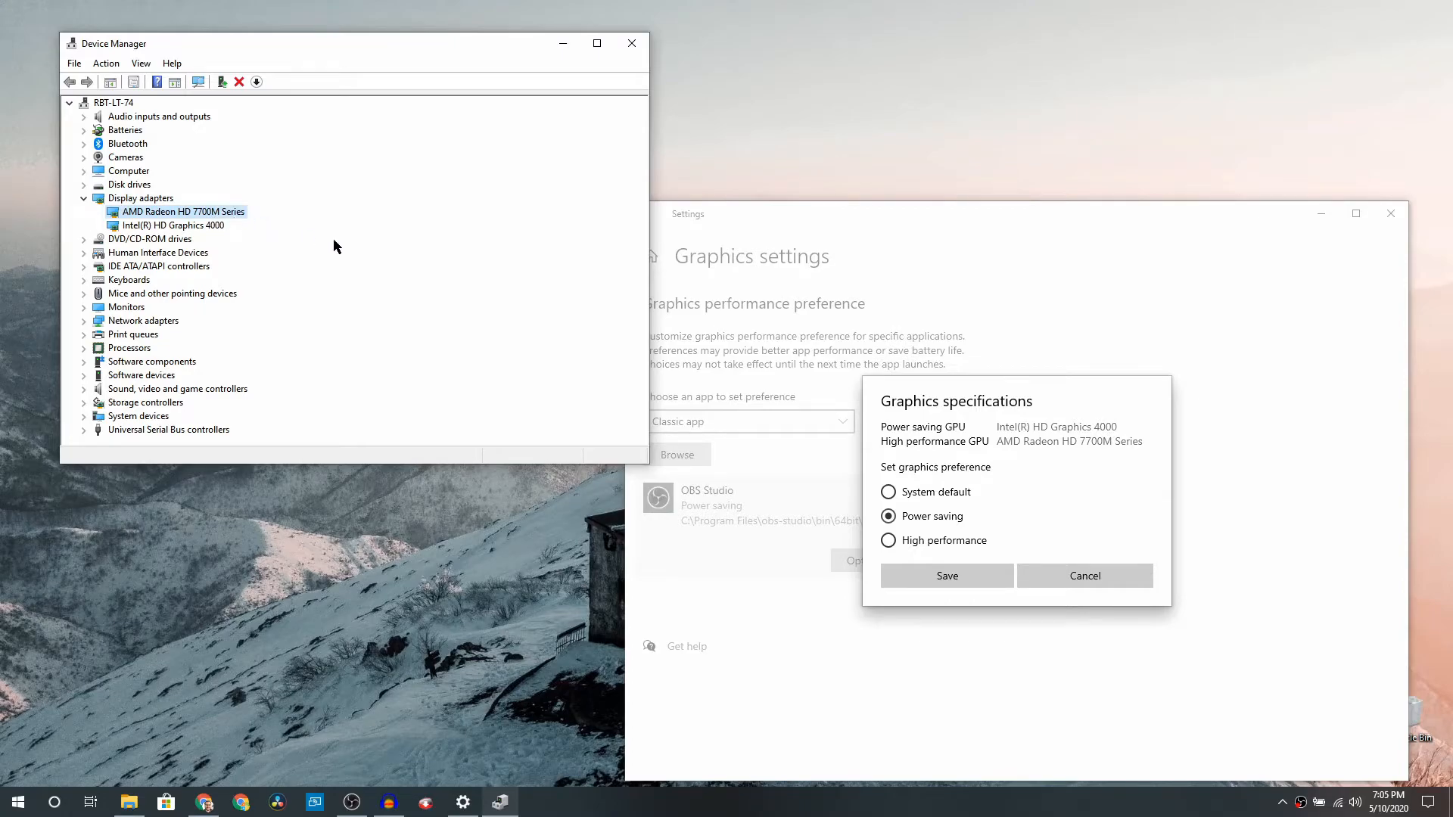
{"action": "mouse_move", "coordinate": [159, 228]}
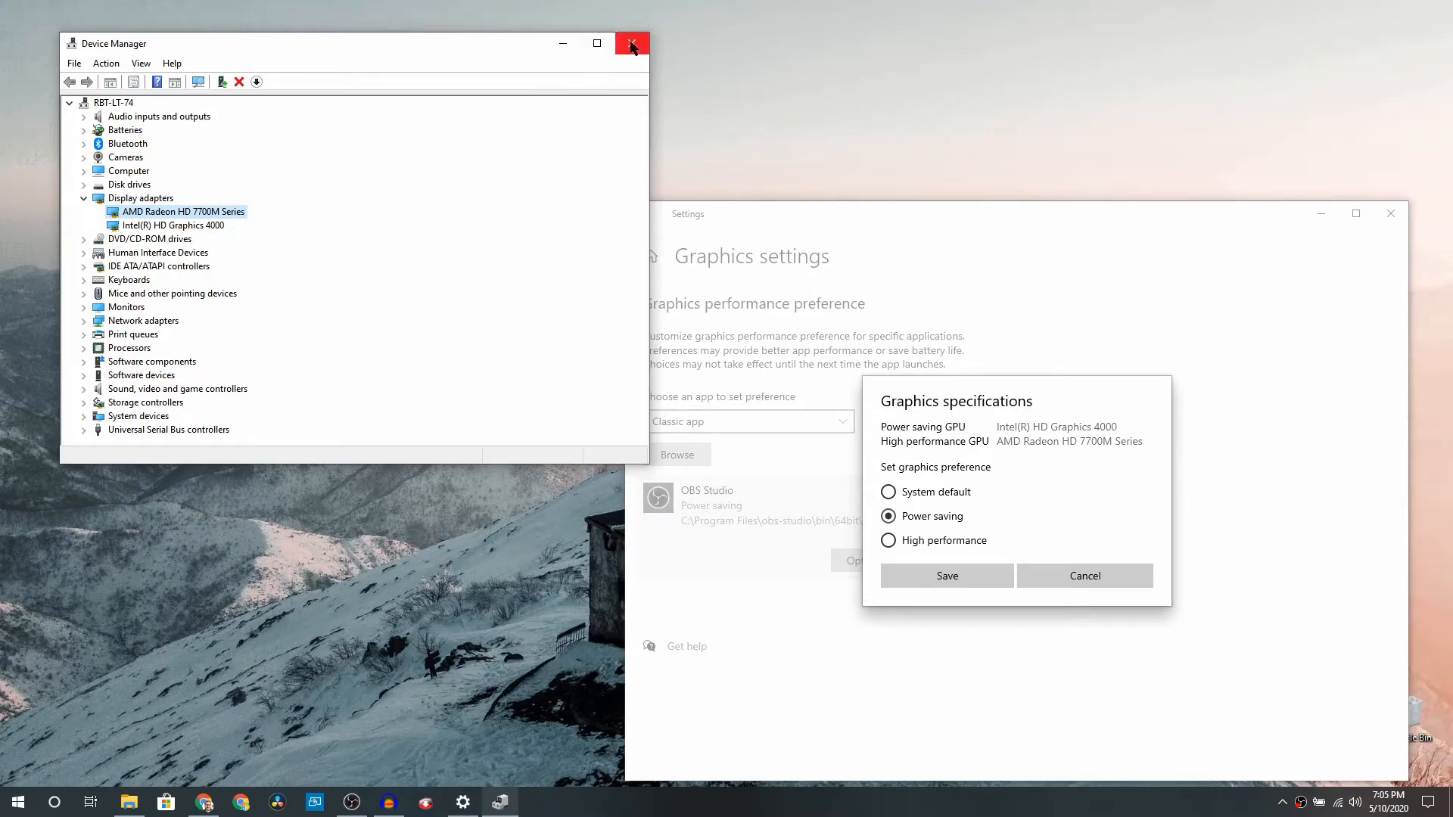
{"action": "left_click", "coordinate": [631, 42]}
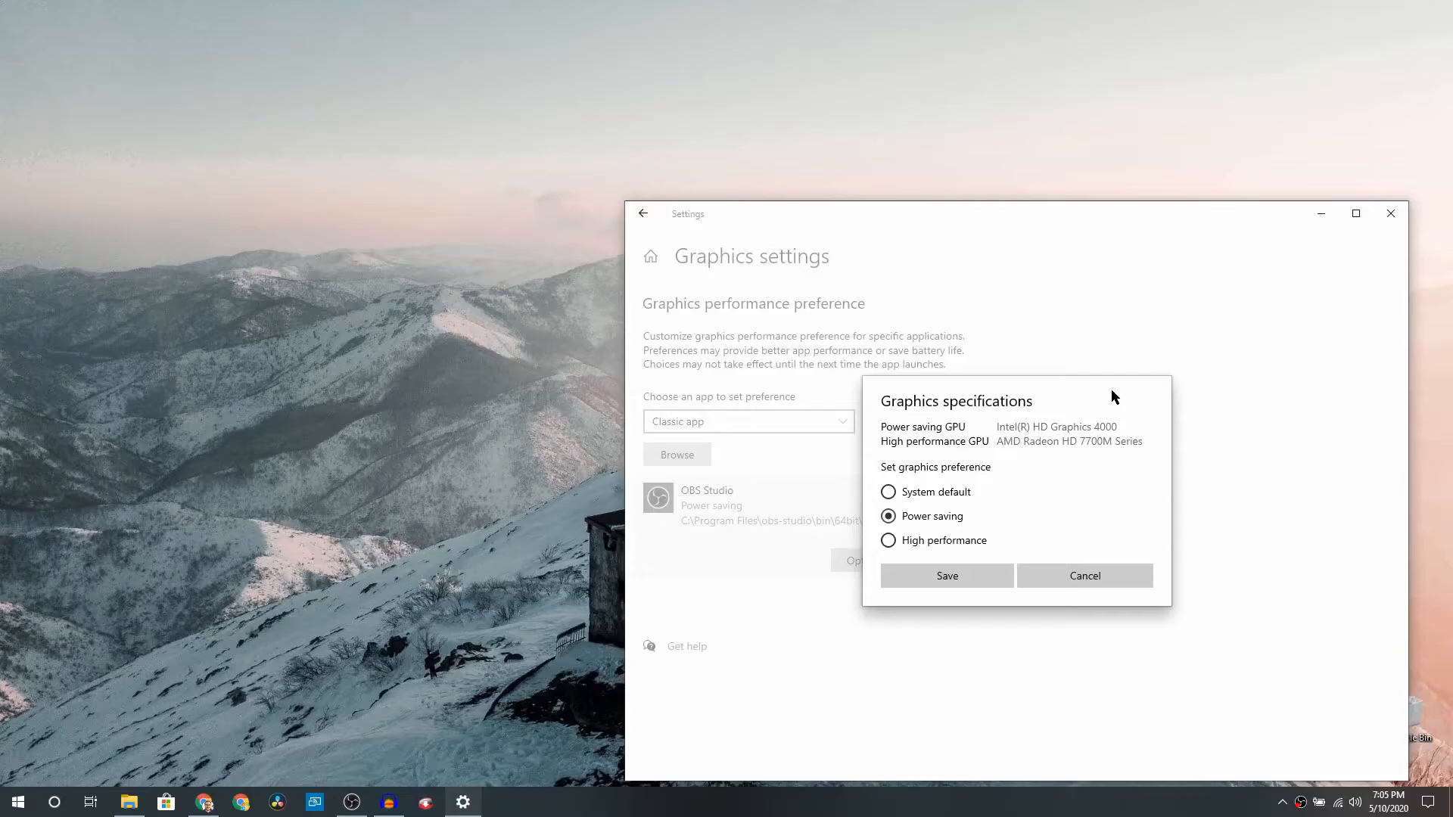
{"action": "mouse_move", "coordinate": [901, 451]}
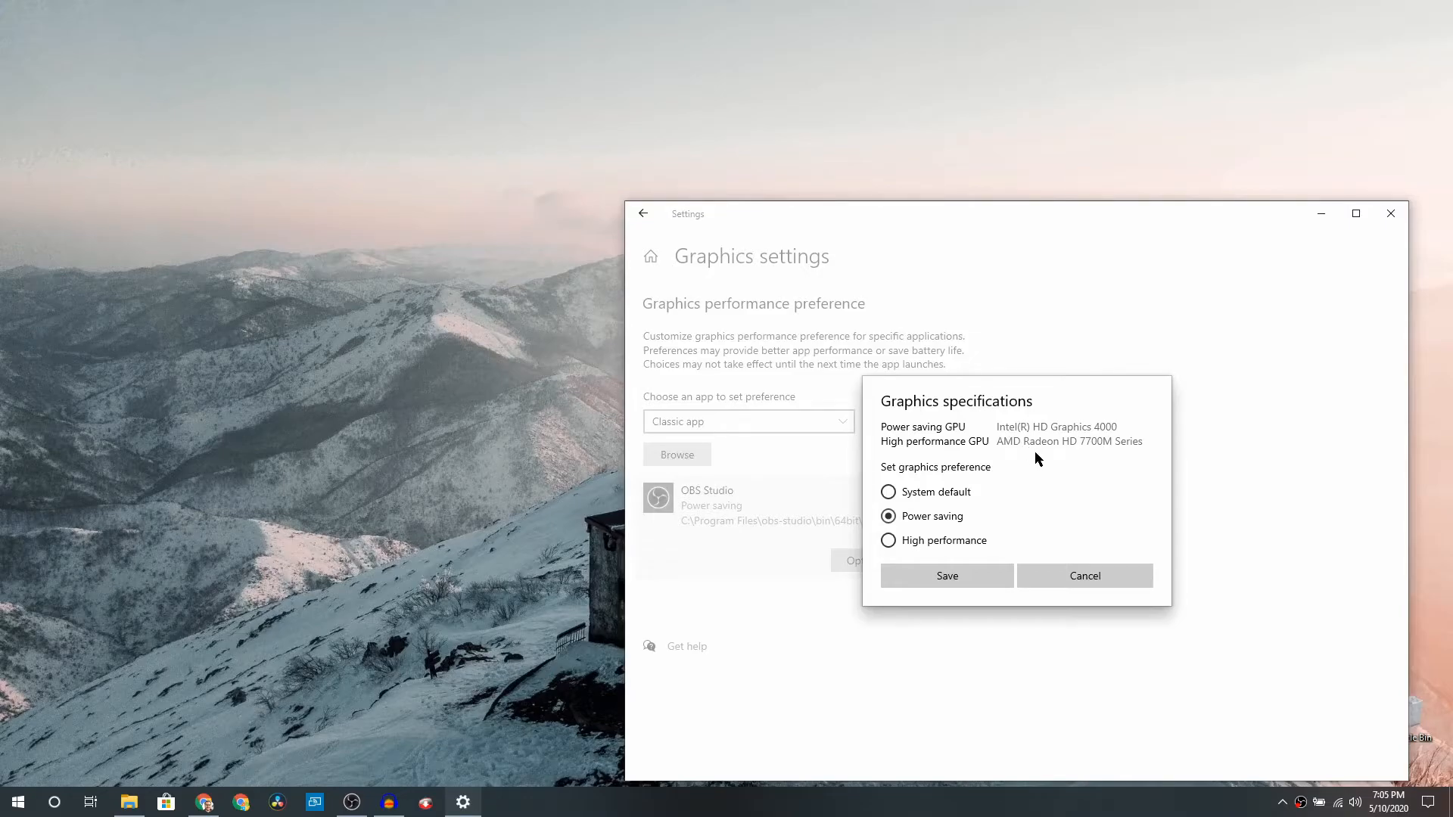
{"action": "mouse_move", "coordinate": [1068, 442]}
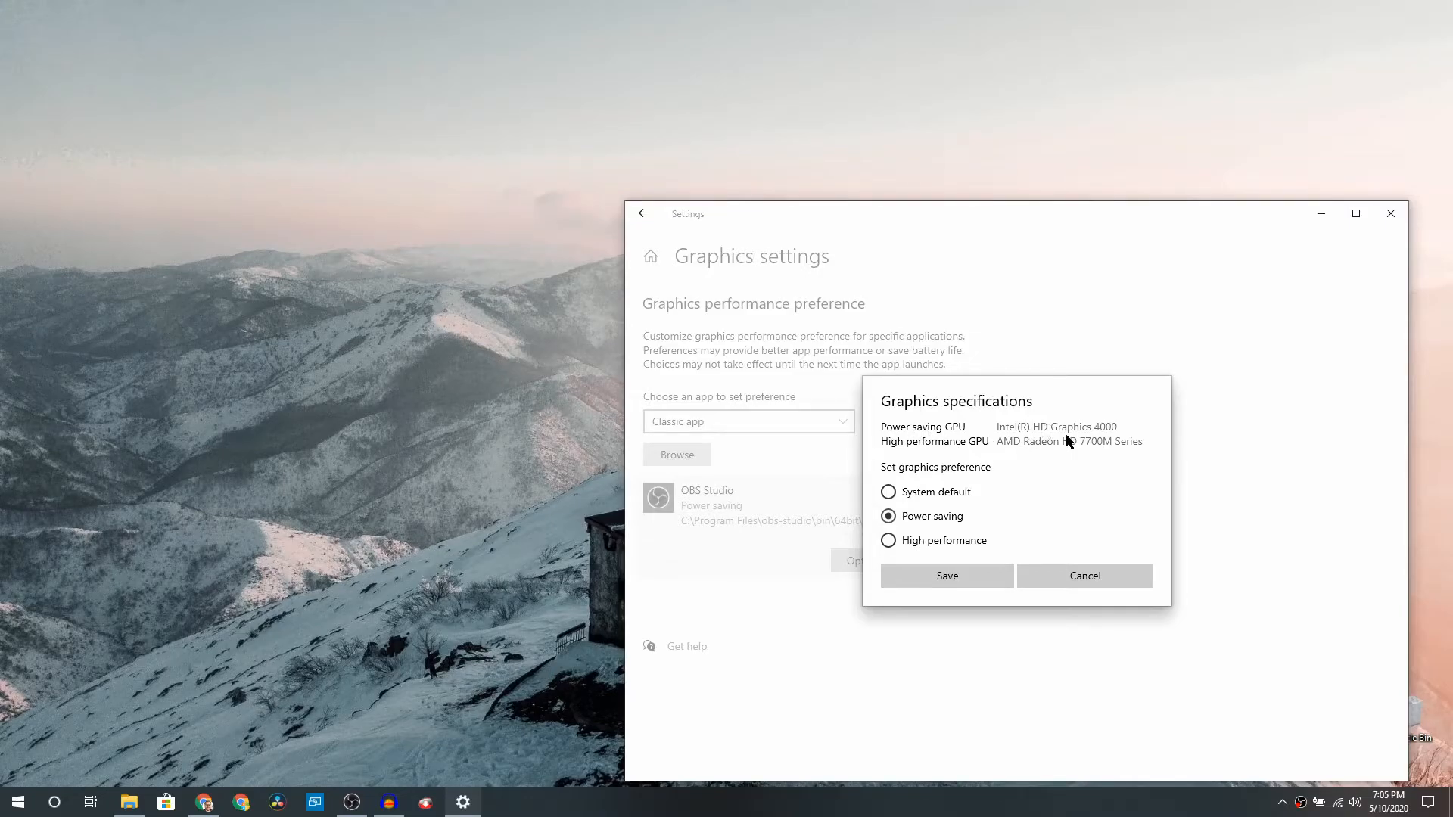
{"action": "mouse_move", "coordinate": [912, 477]}
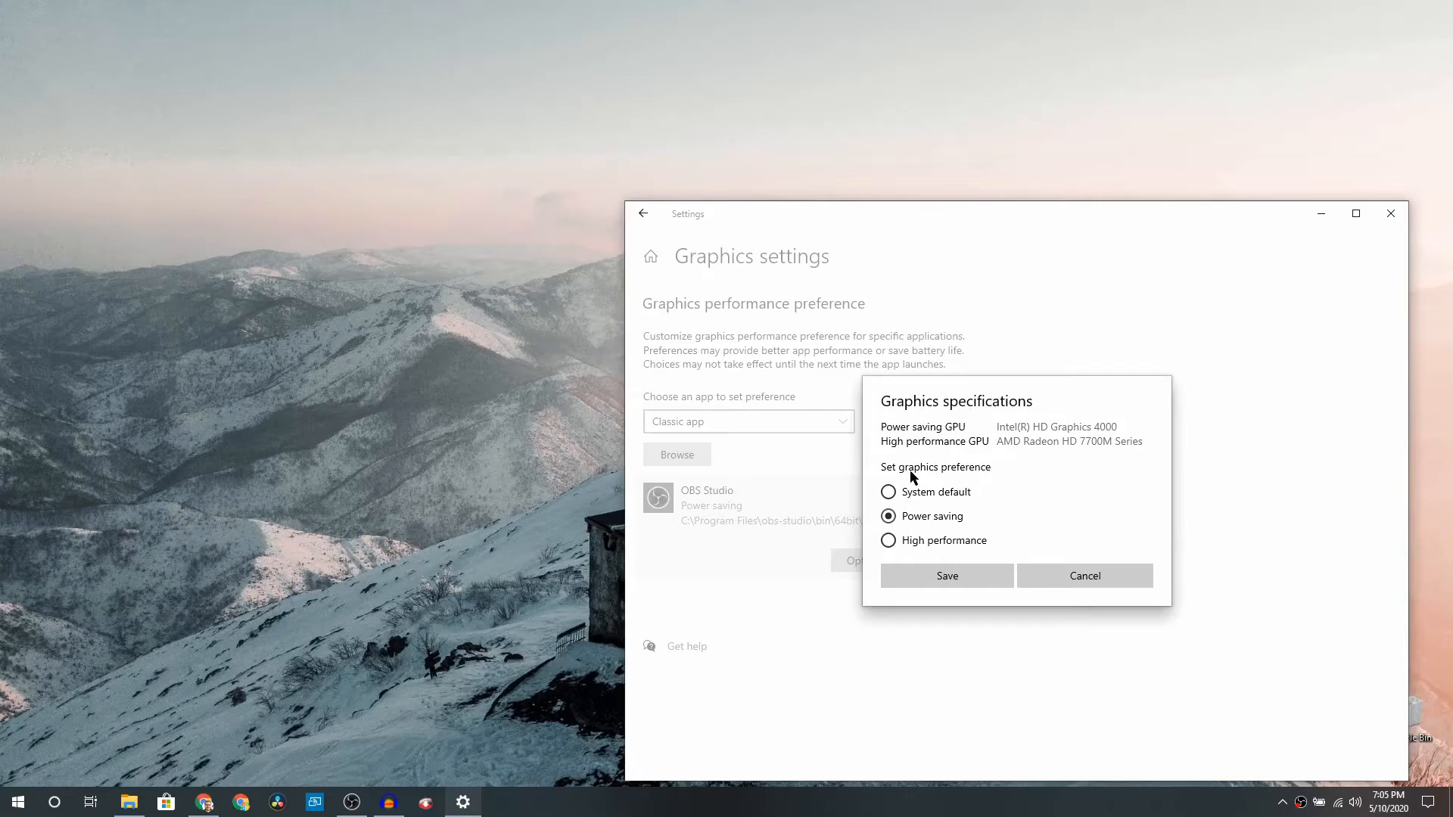
{"action": "mouse_move", "coordinate": [920, 499]}
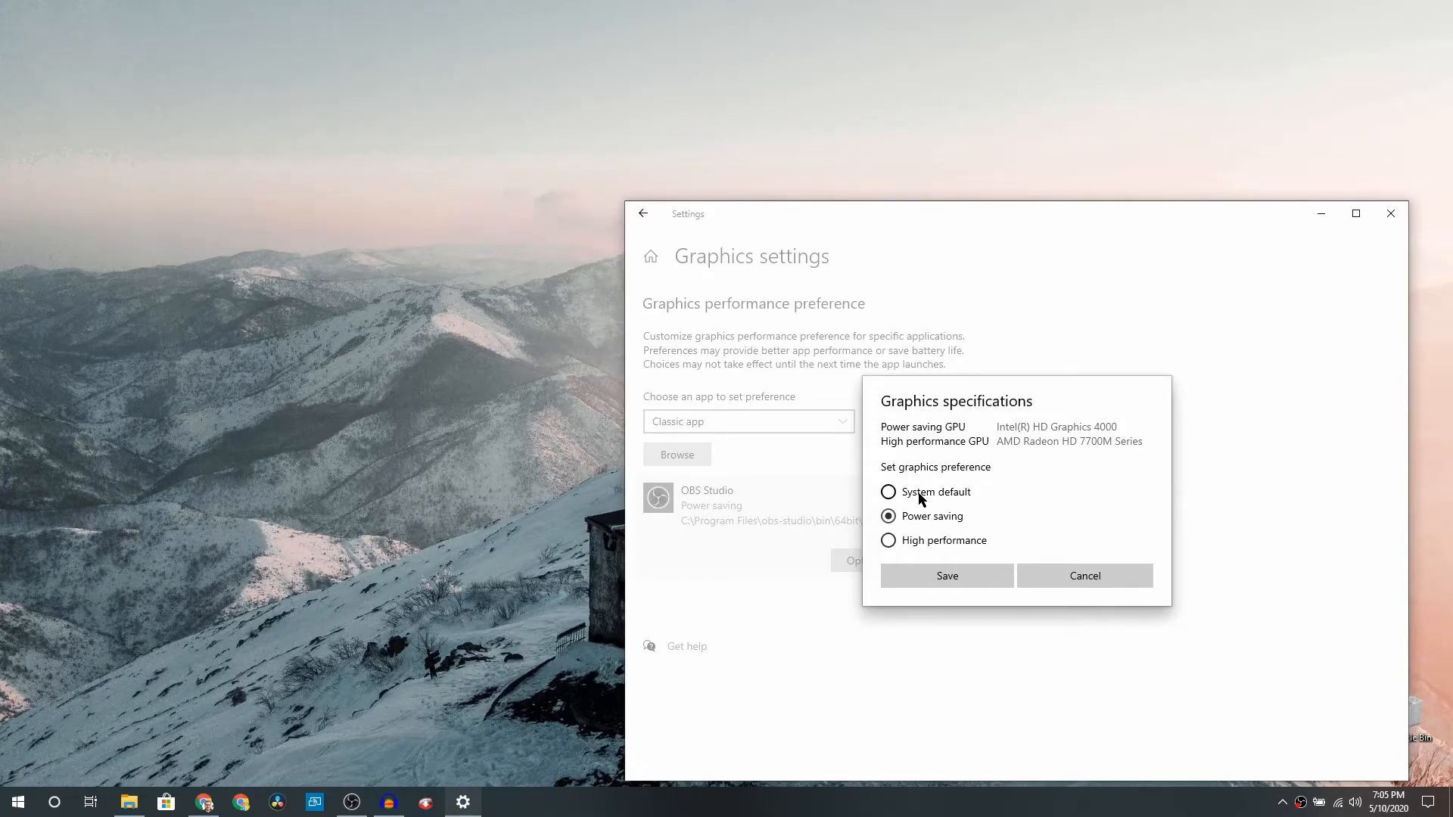
{"action": "mouse_move", "coordinate": [507, 215]}
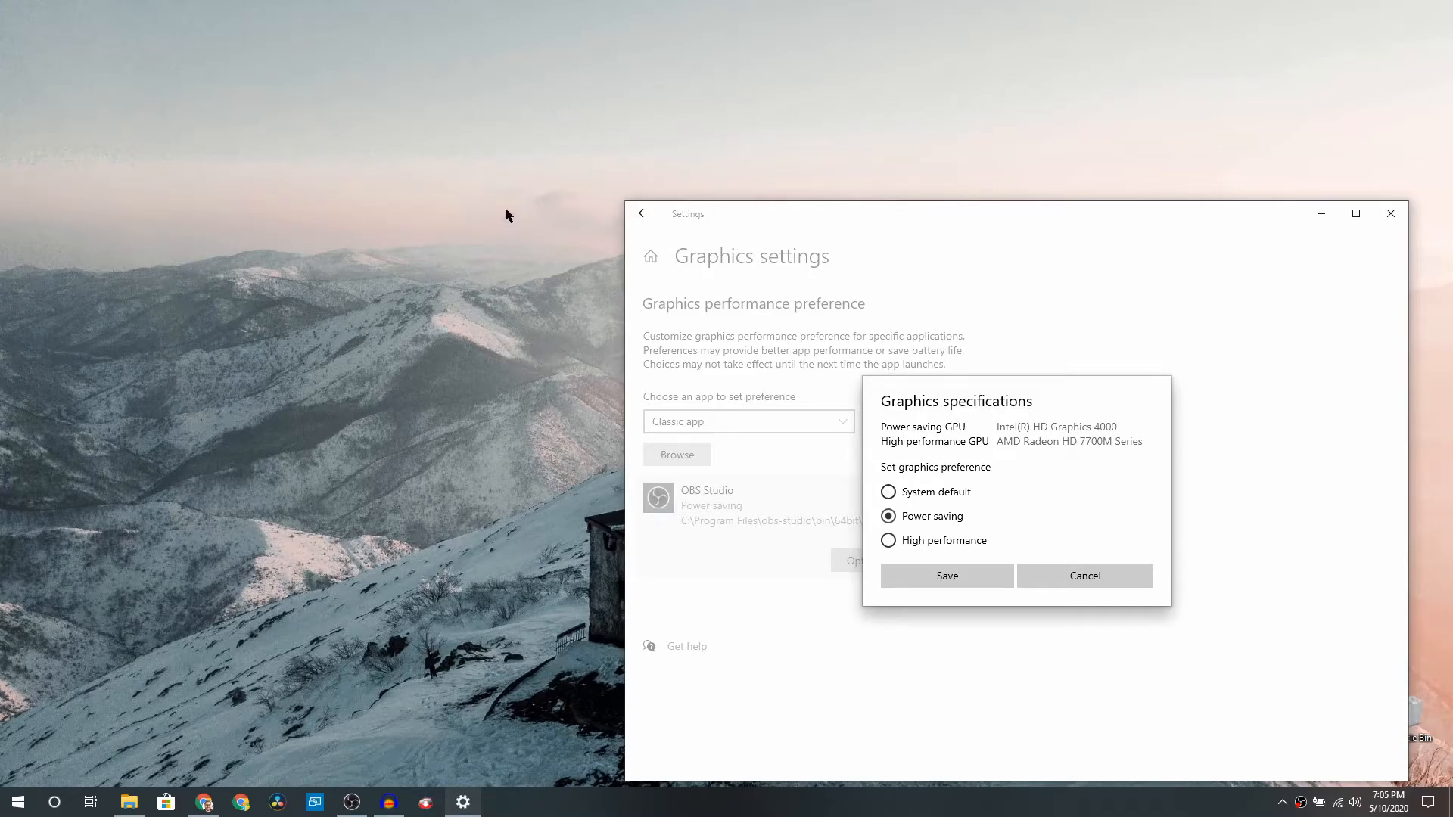
{"action": "mouse_move", "coordinate": [1100, 427]}
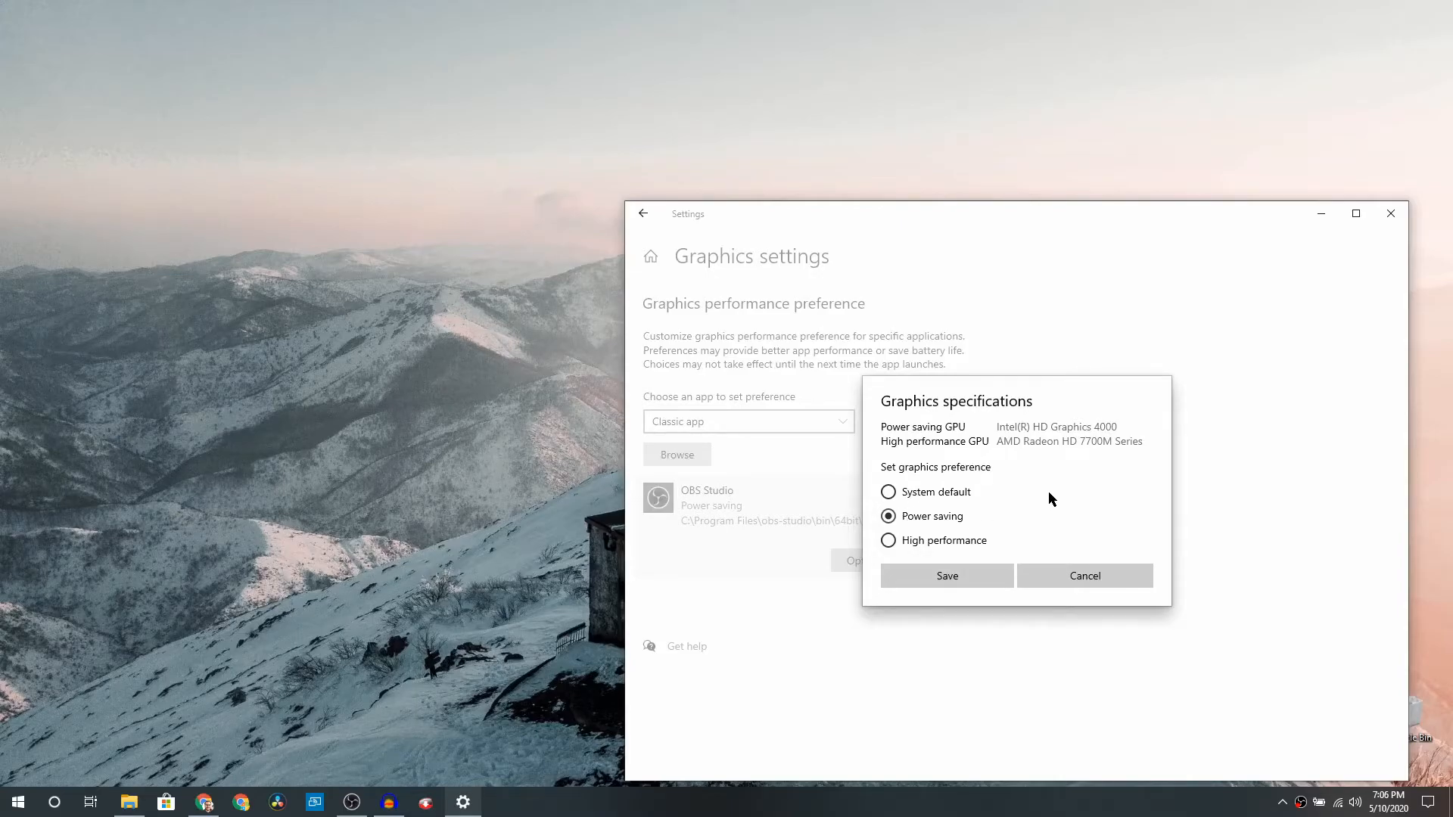
{"action": "mouse_move", "coordinate": [1017, 549]}
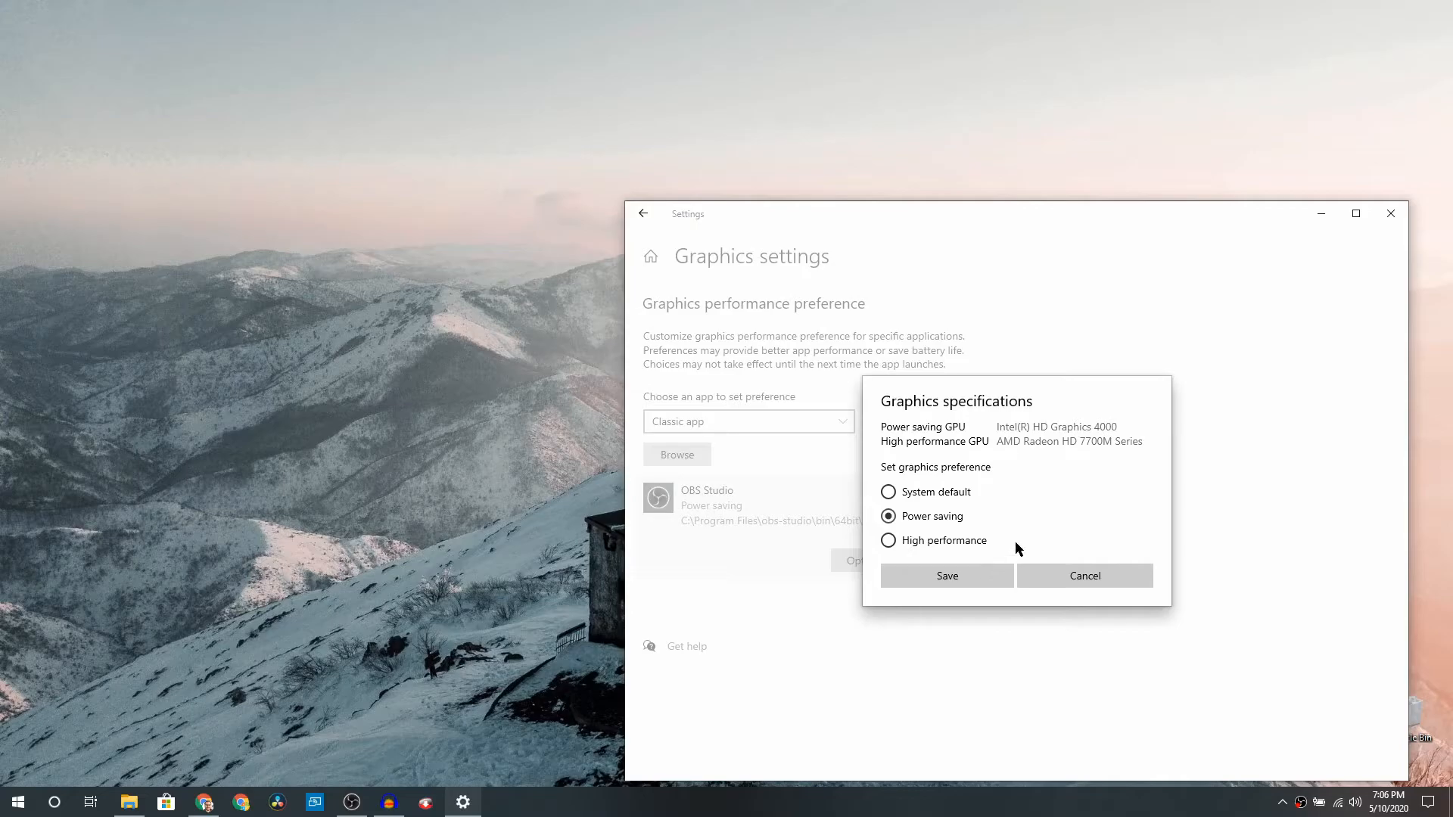
{"action": "mouse_move", "coordinate": [1019, 438]}
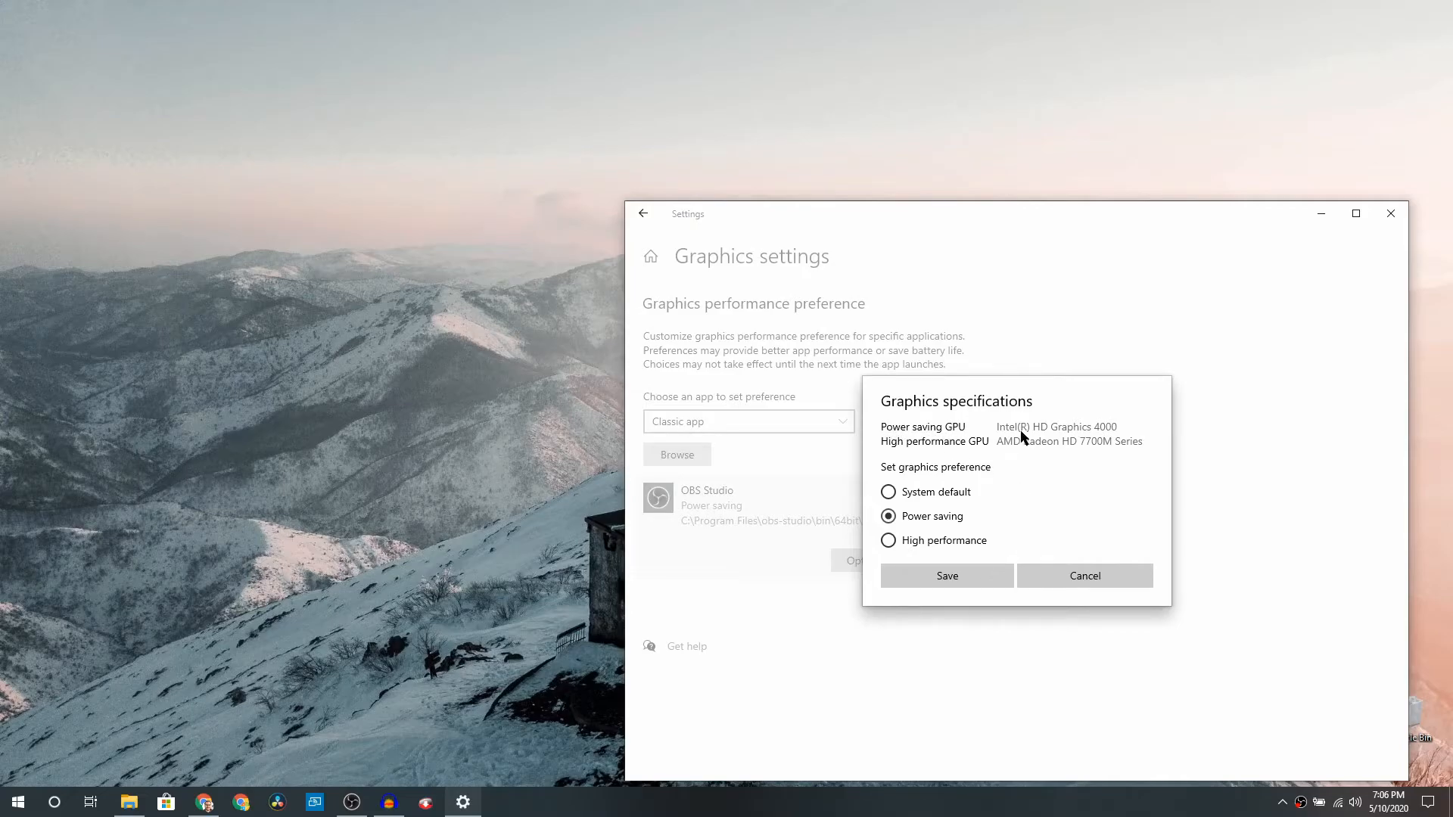
{"action": "mouse_move", "coordinate": [1131, 436]}
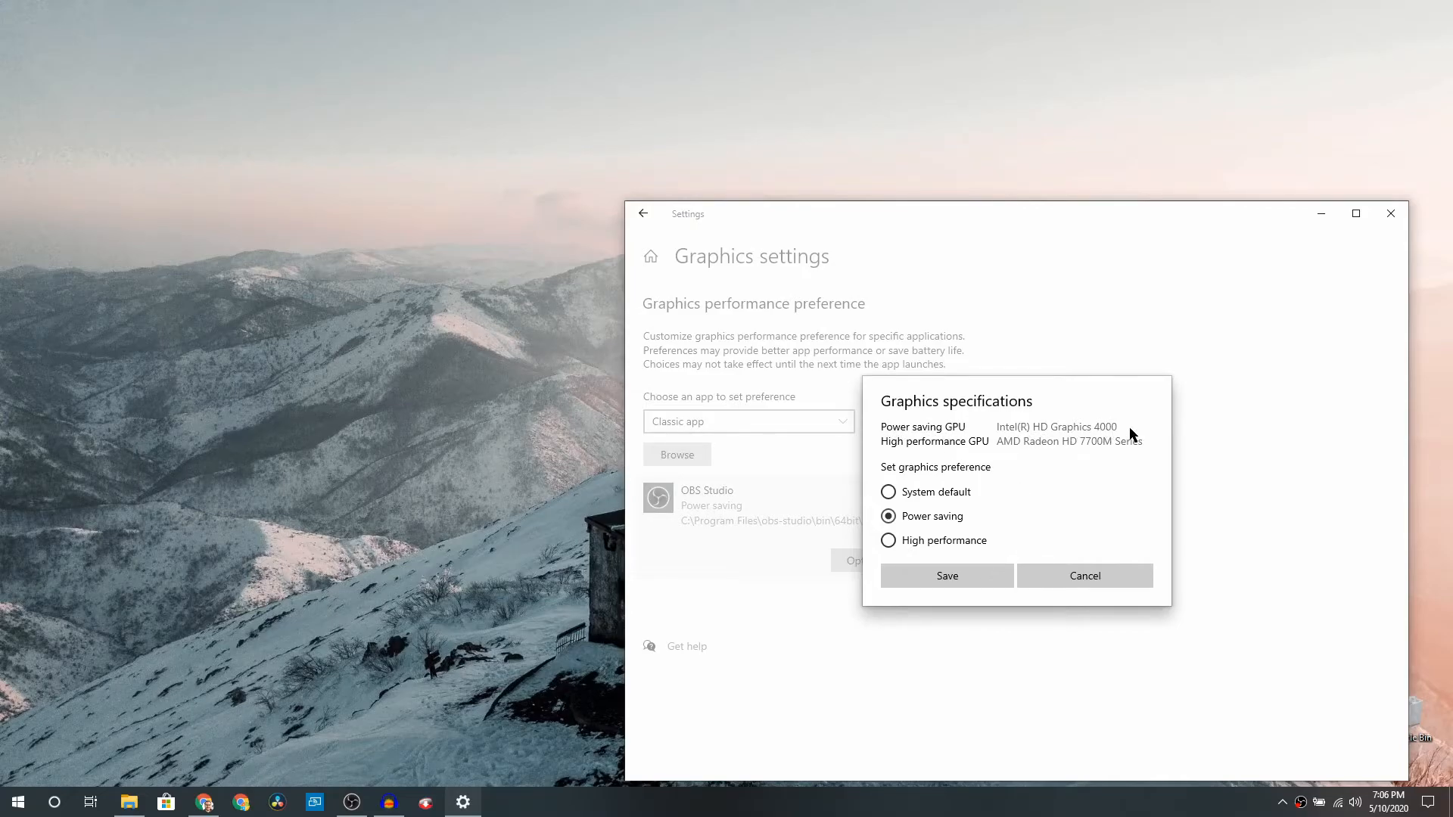
{"action": "mouse_move", "coordinate": [403, 495]}
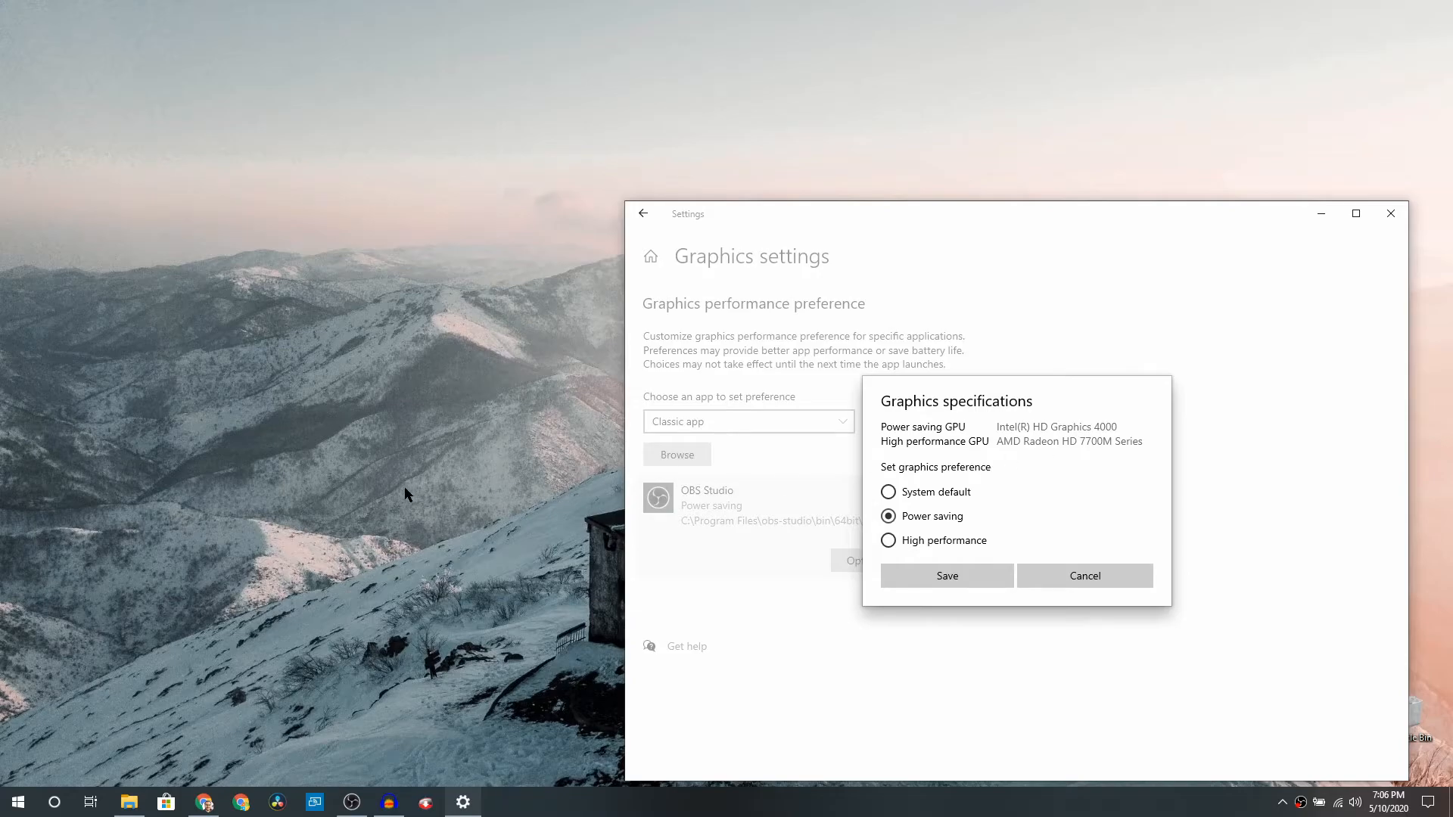
{"action": "mouse_move", "coordinate": [214, 207]}
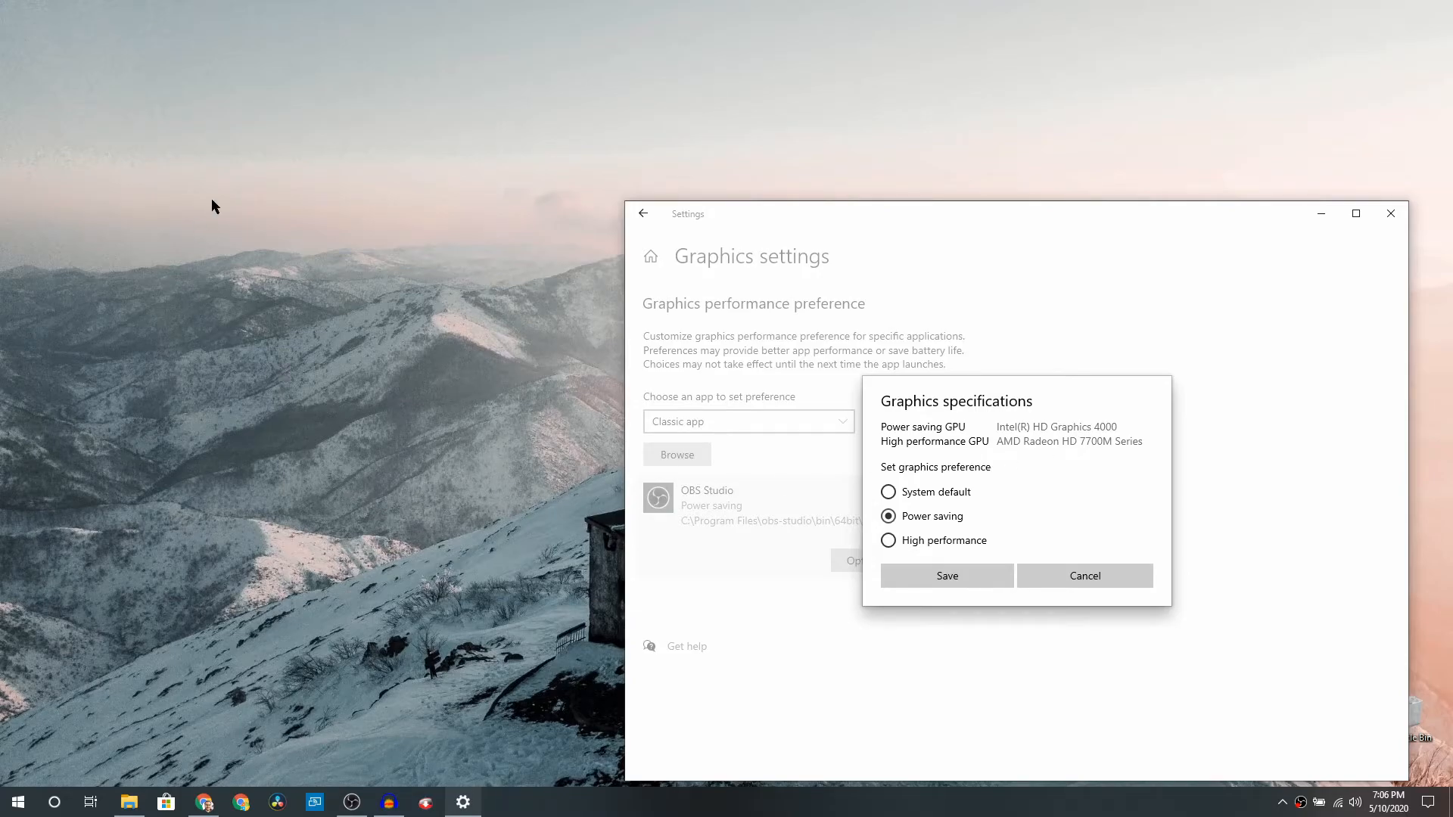
{"action": "mouse_move", "coordinate": [1007, 511]}
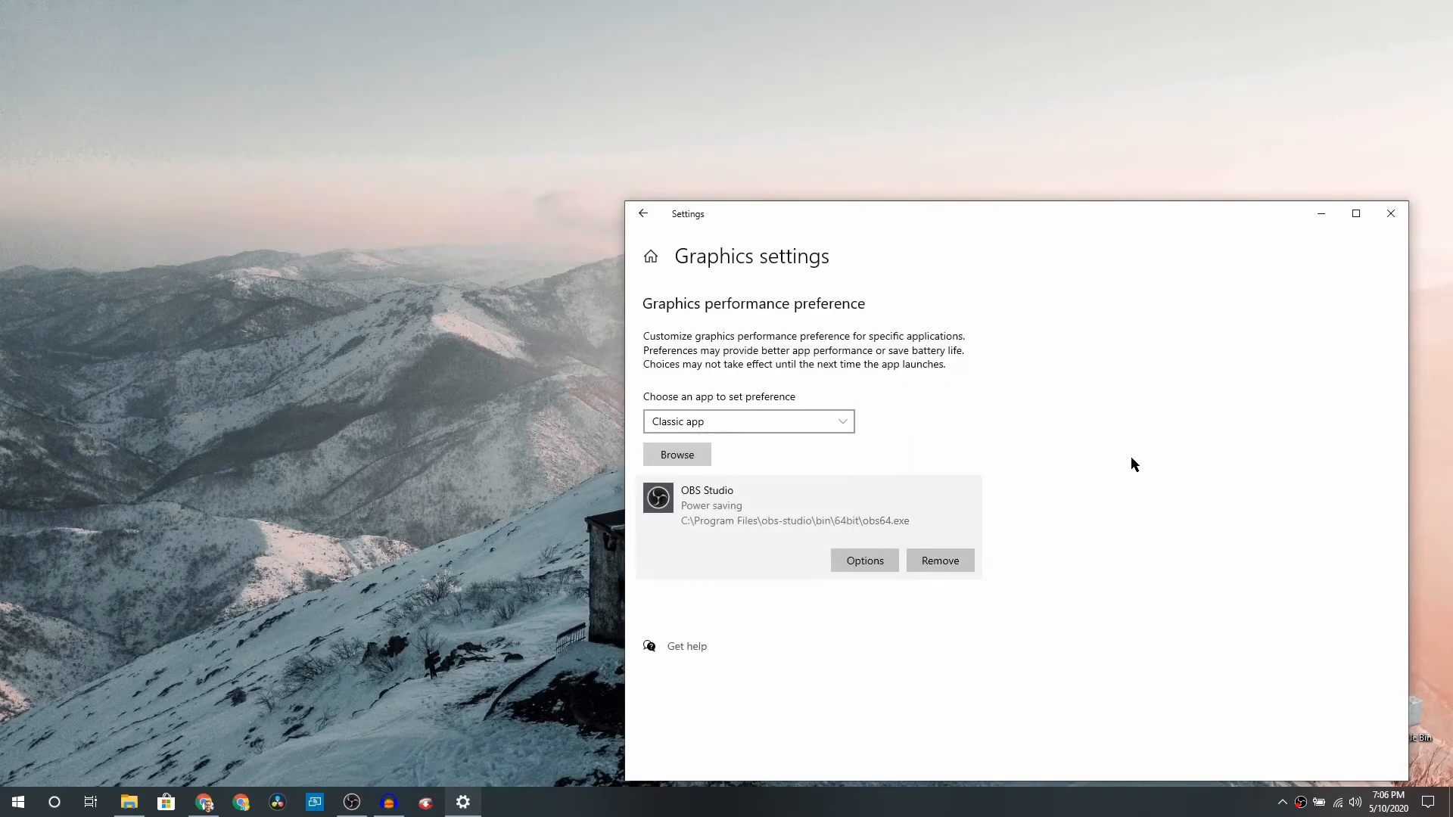
{"action": "mouse_move", "coordinate": [1142, 446]}
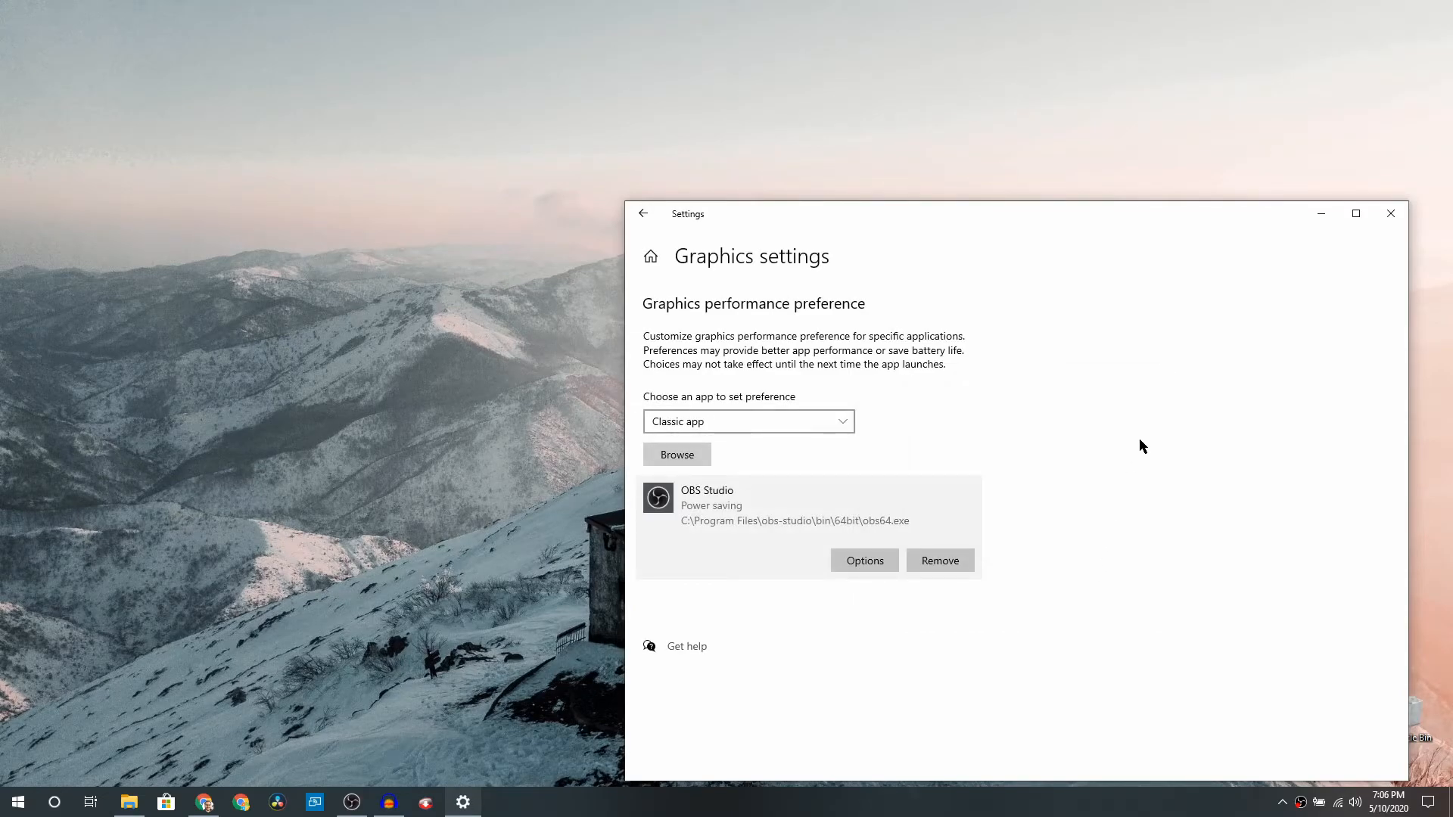